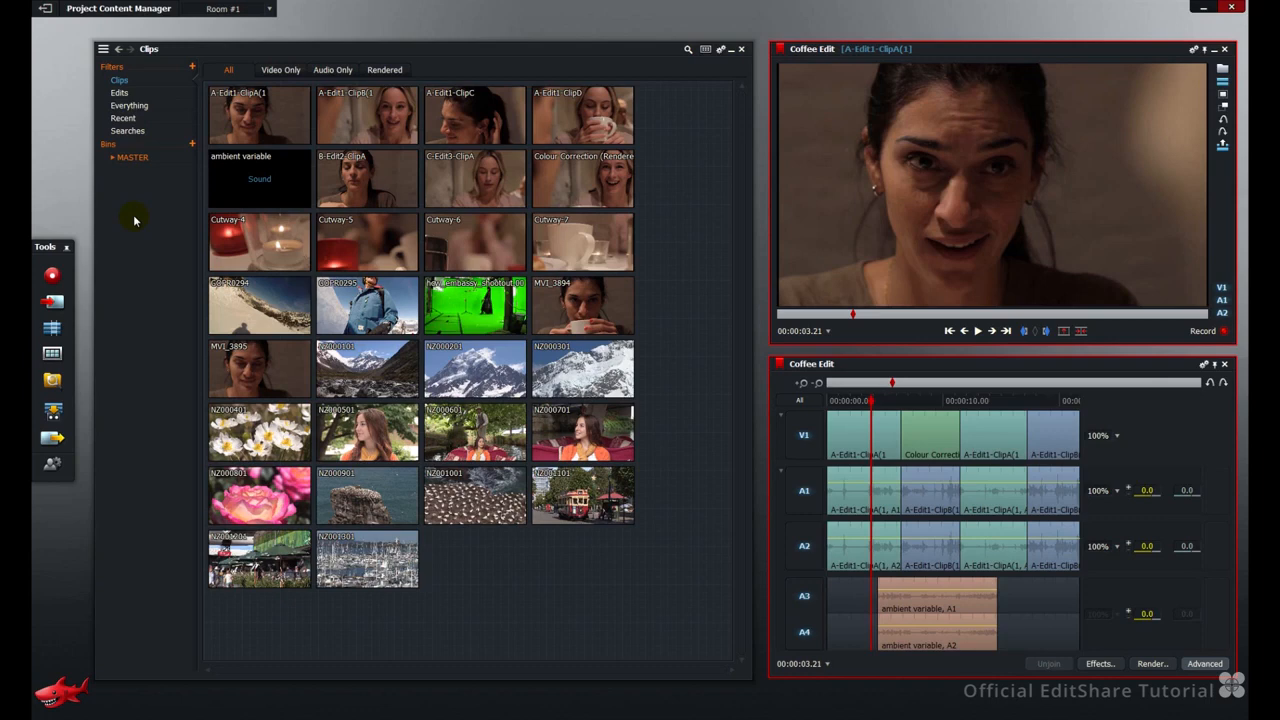
{"action": "mouse_move", "coordinate": [188, 92]}
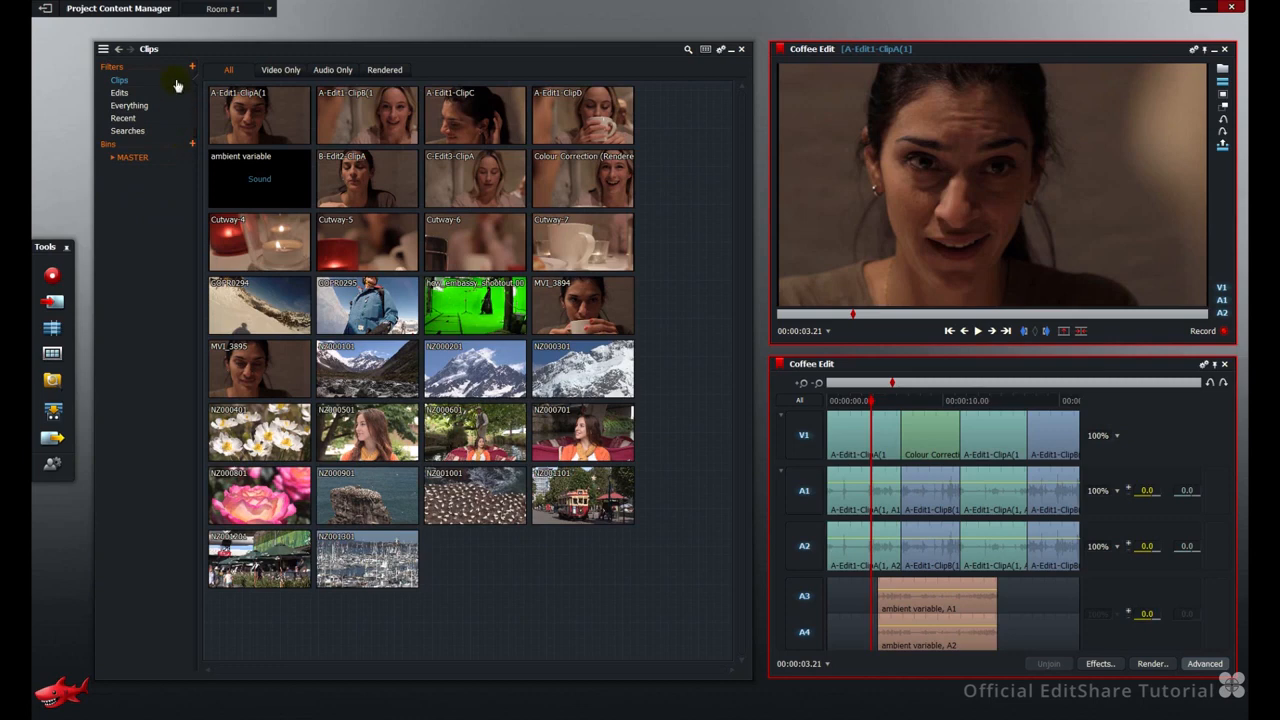
{"action": "mouse_move", "coordinate": [144, 104]}
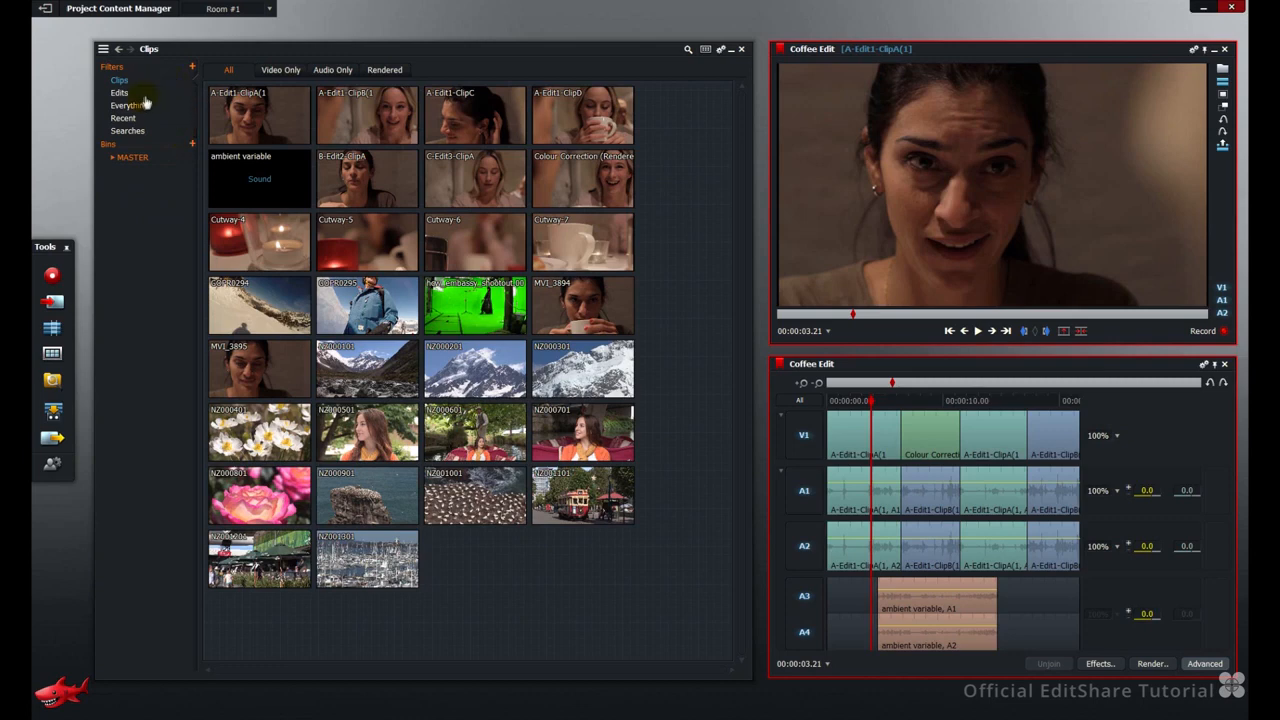
{"action": "mouse_move", "coordinate": [158, 136]}
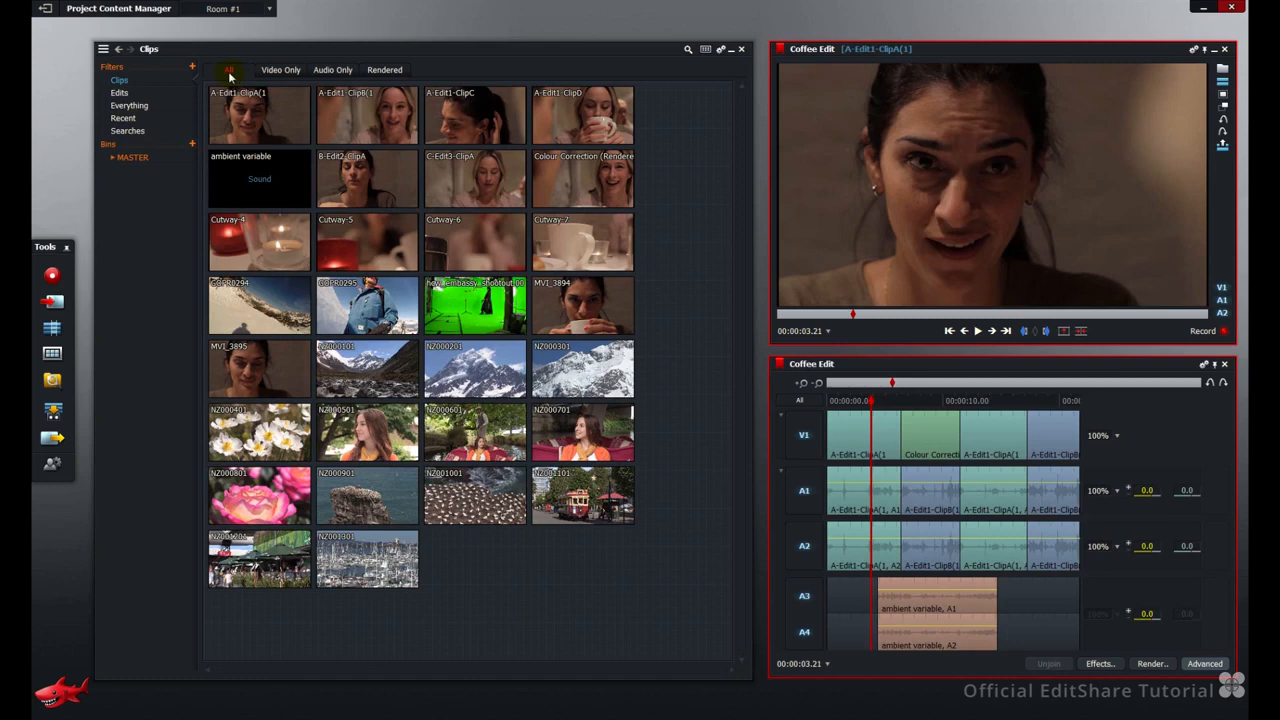
Narrow Clips to Video Only, Audio Only, then Rendered, and switch to the Edits filter
{"action": "left_click", "coordinate": [280, 70]}
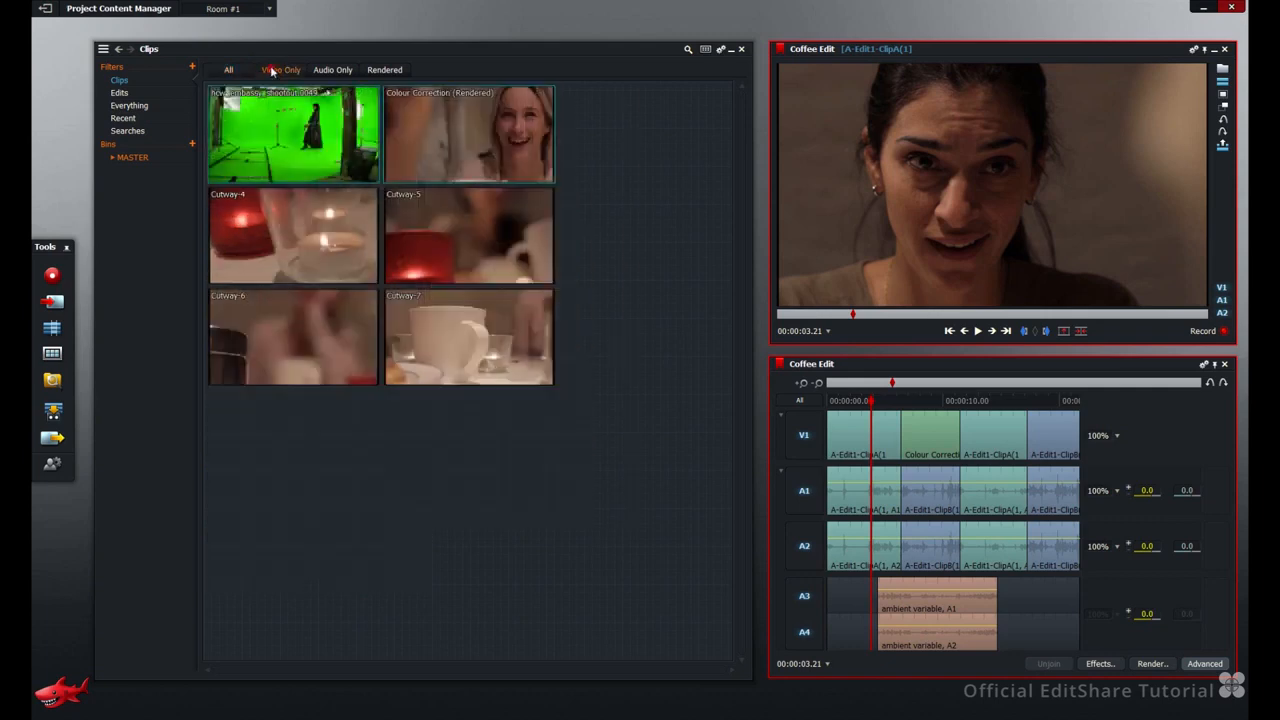
{"action": "left_click", "coordinate": [332, 68]}
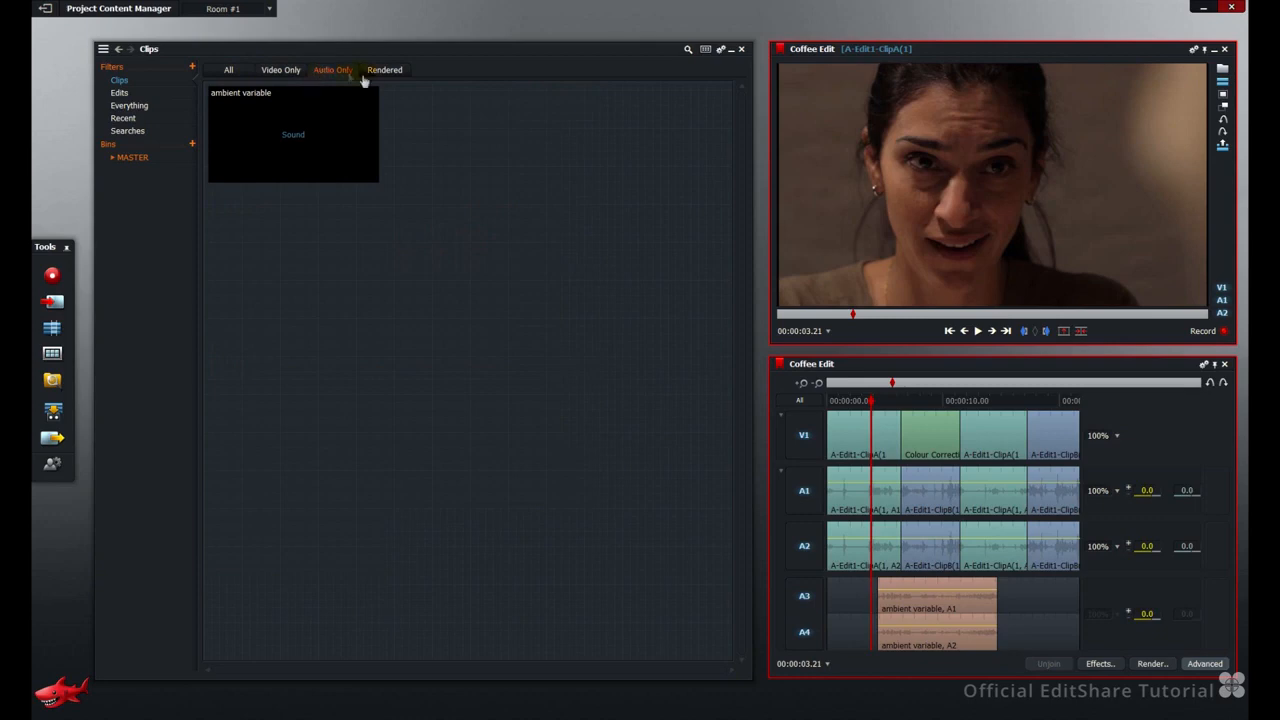
{"action": "left_click", "coordinate": [384, 70]}
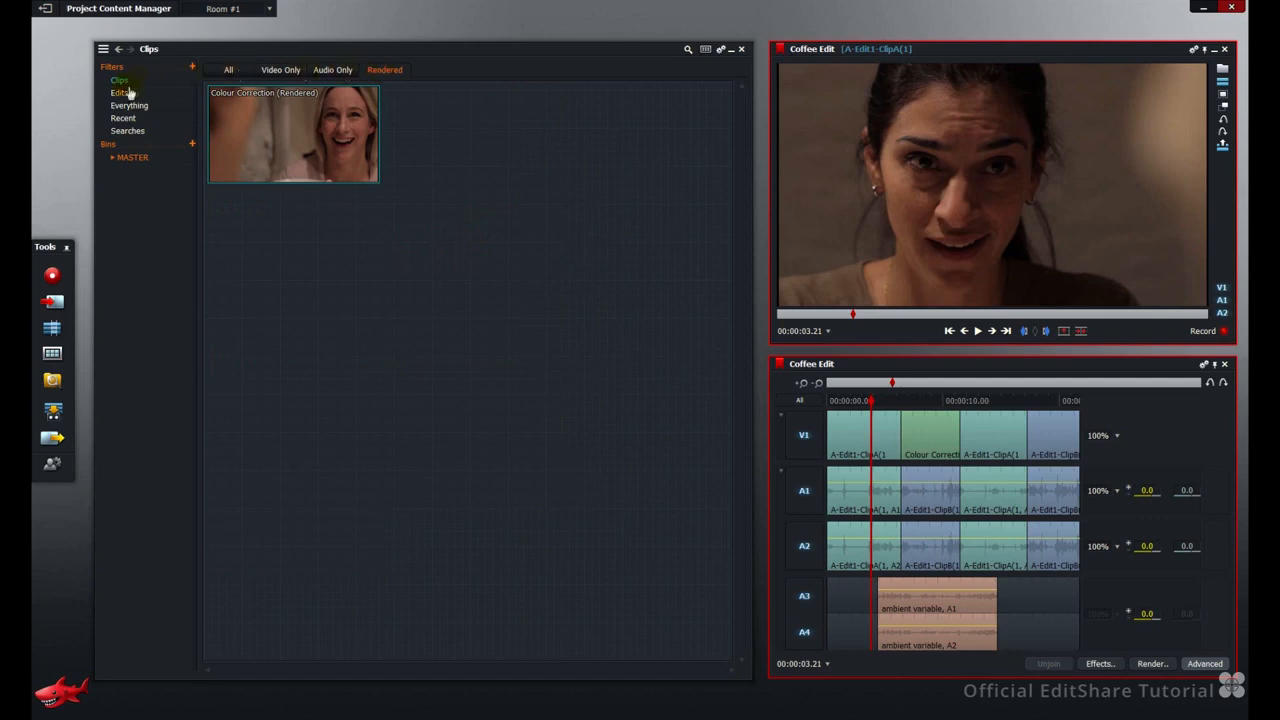
{"action": "left_click", "coordinate": [120, 94]}
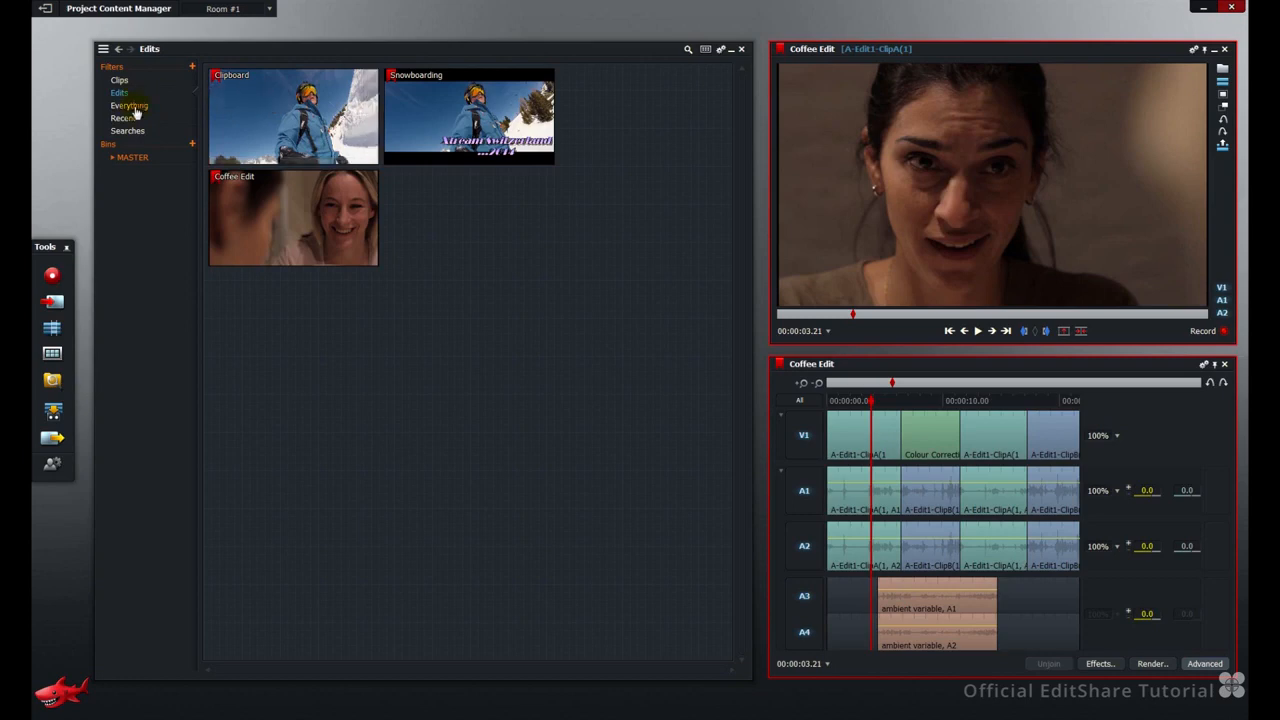
View Everything in the project, then the Recent filter of recently used items
{"action": "left_click", "coordinate": [128, 104]}
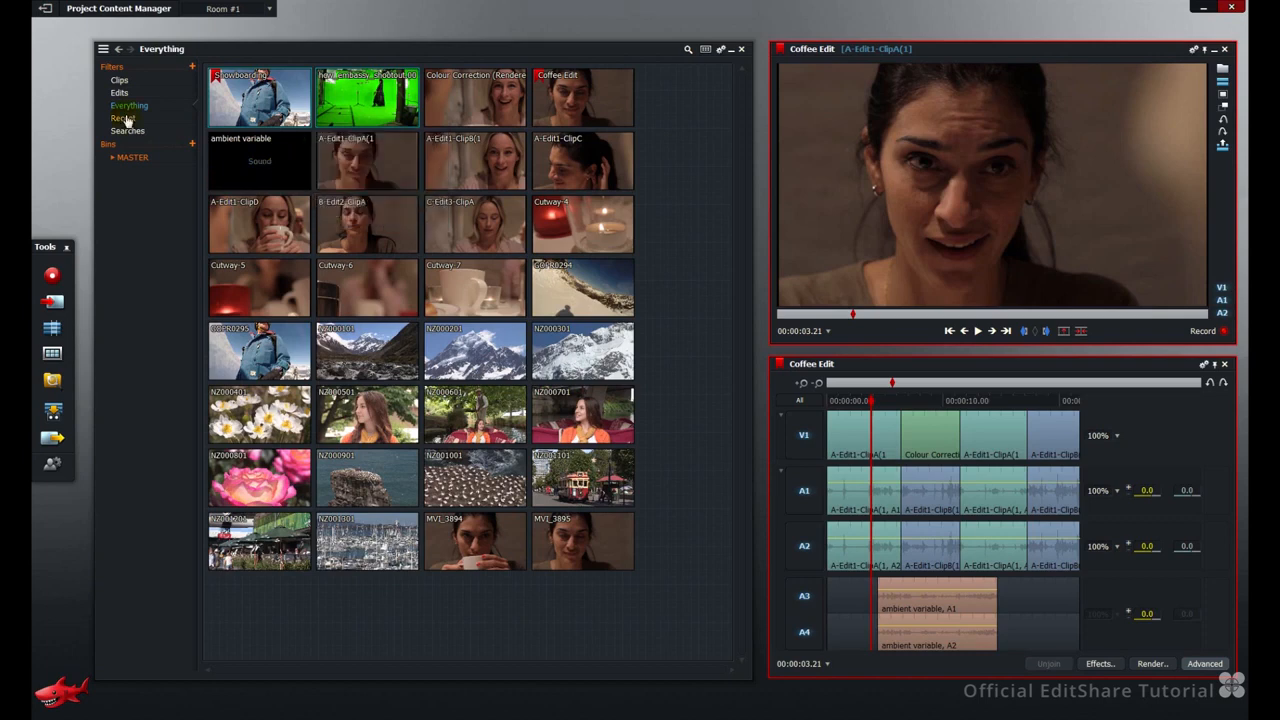
{"action": "left_click", "coordinate": [124, 118]}
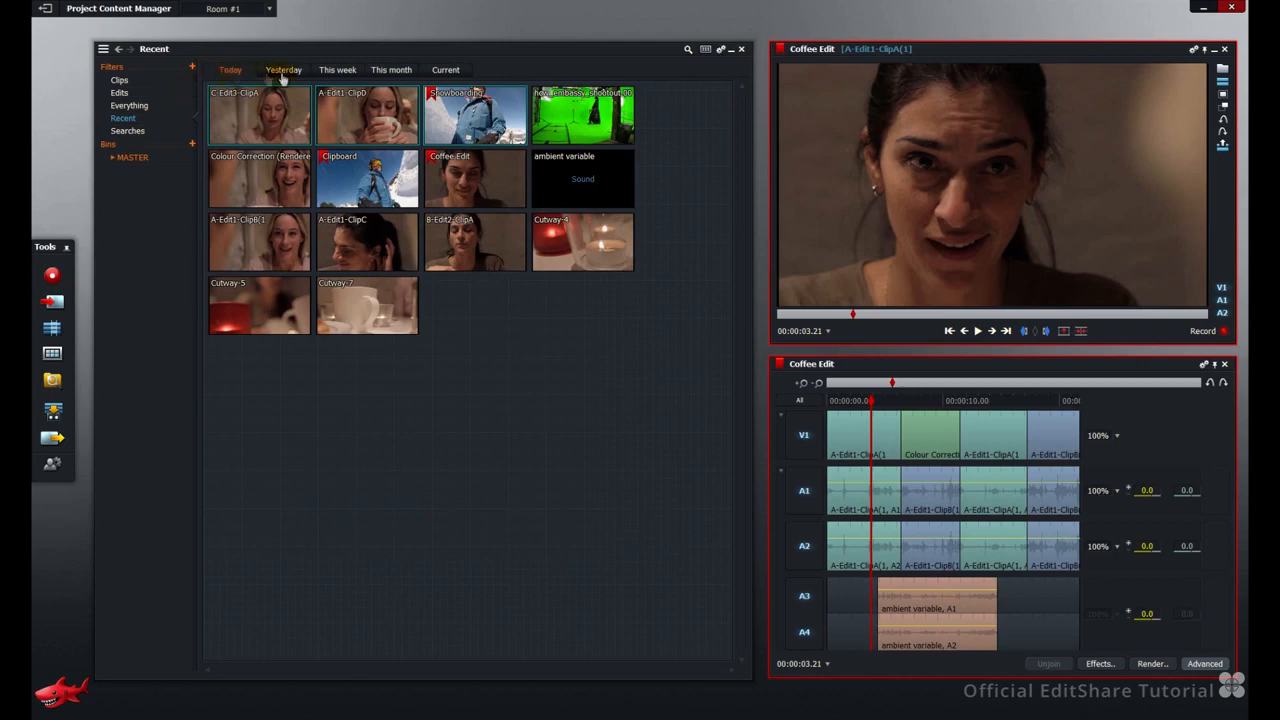
Cycle Recent through Yesterday, This week and This month, ending on Current's single clip
{"action": "left_click", "coordinate": [336, 68]}
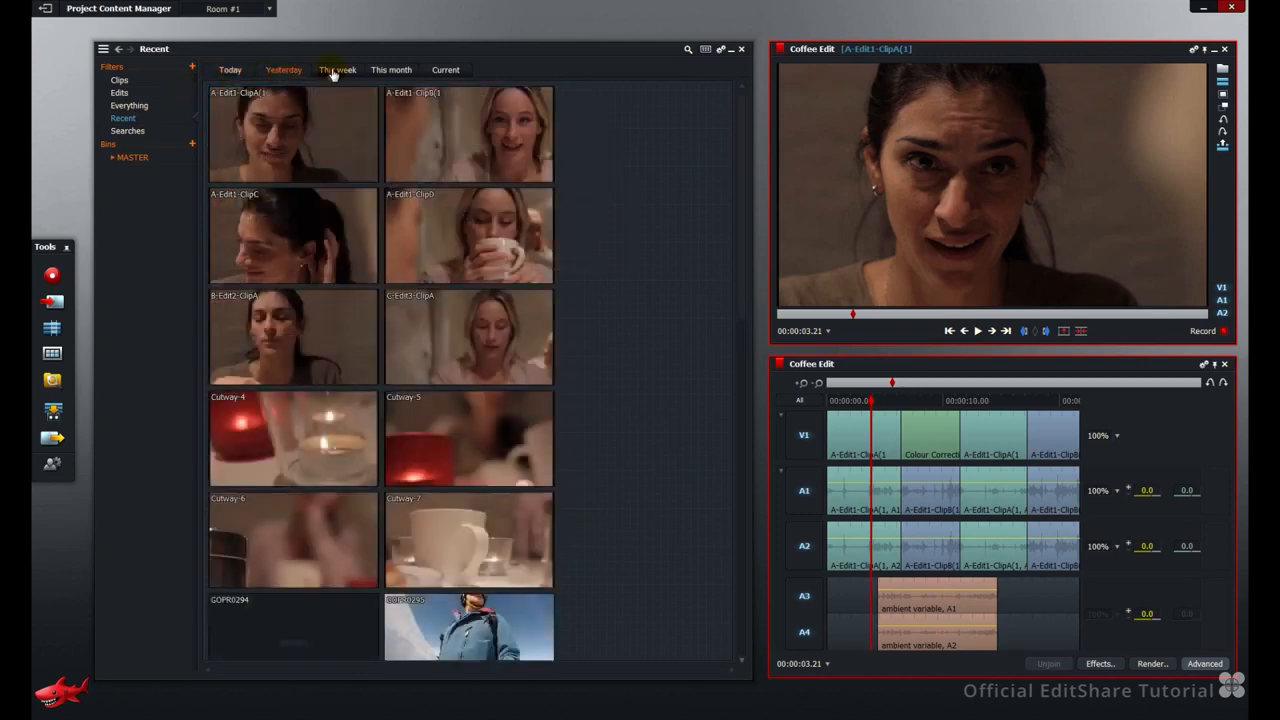
{"action": "left_click", "coordinate": [336, 68]}
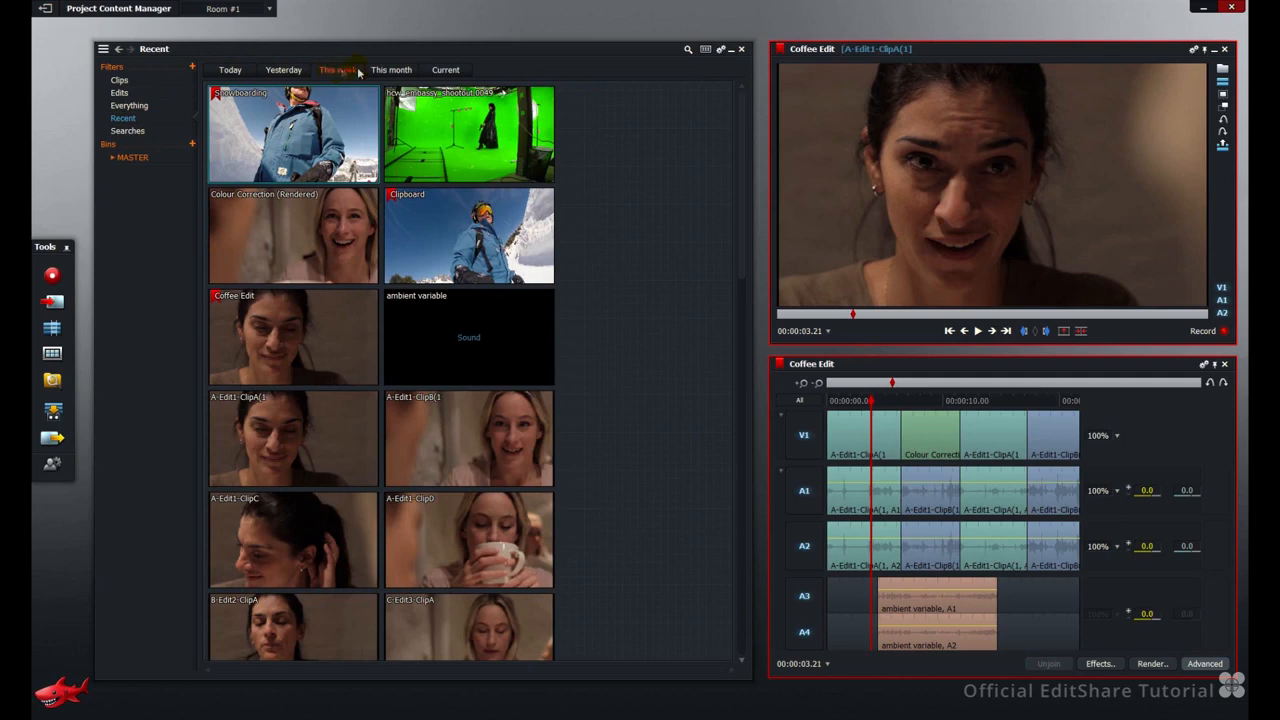
{"action": "left_click", "coordinate": [446, 68]}
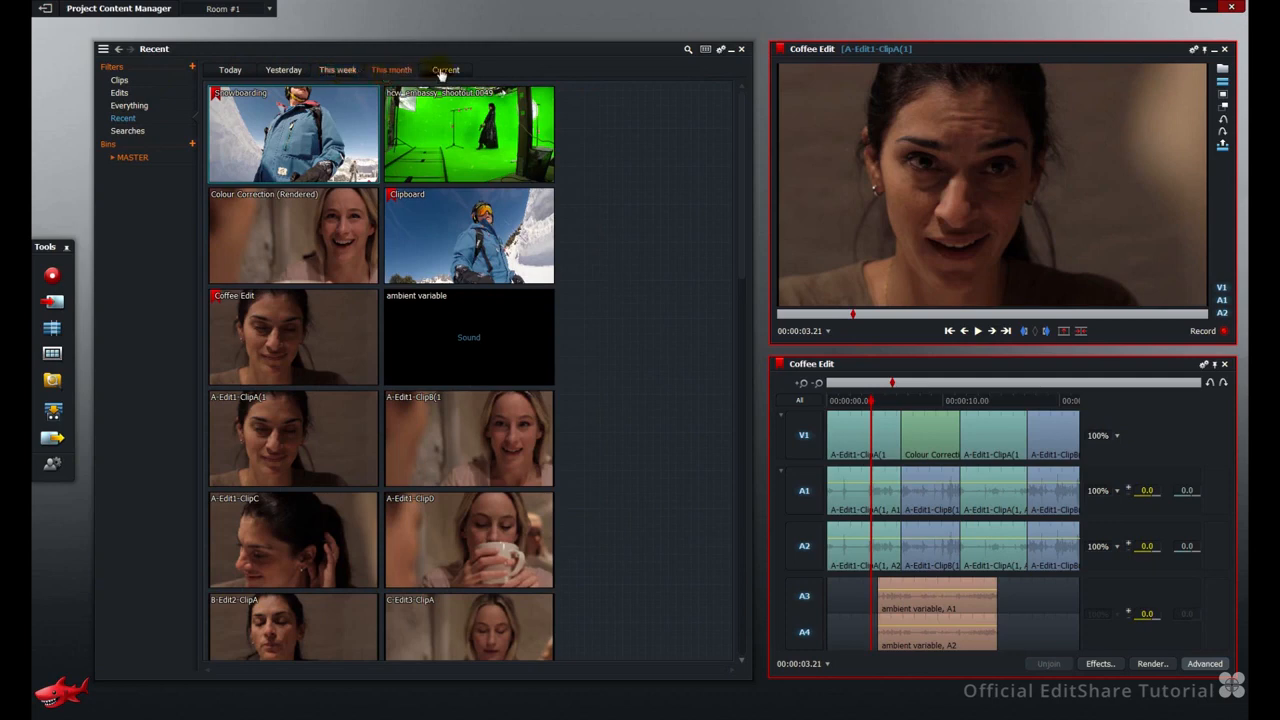
{"action": "left_click", "coordinate": [446, 68]}
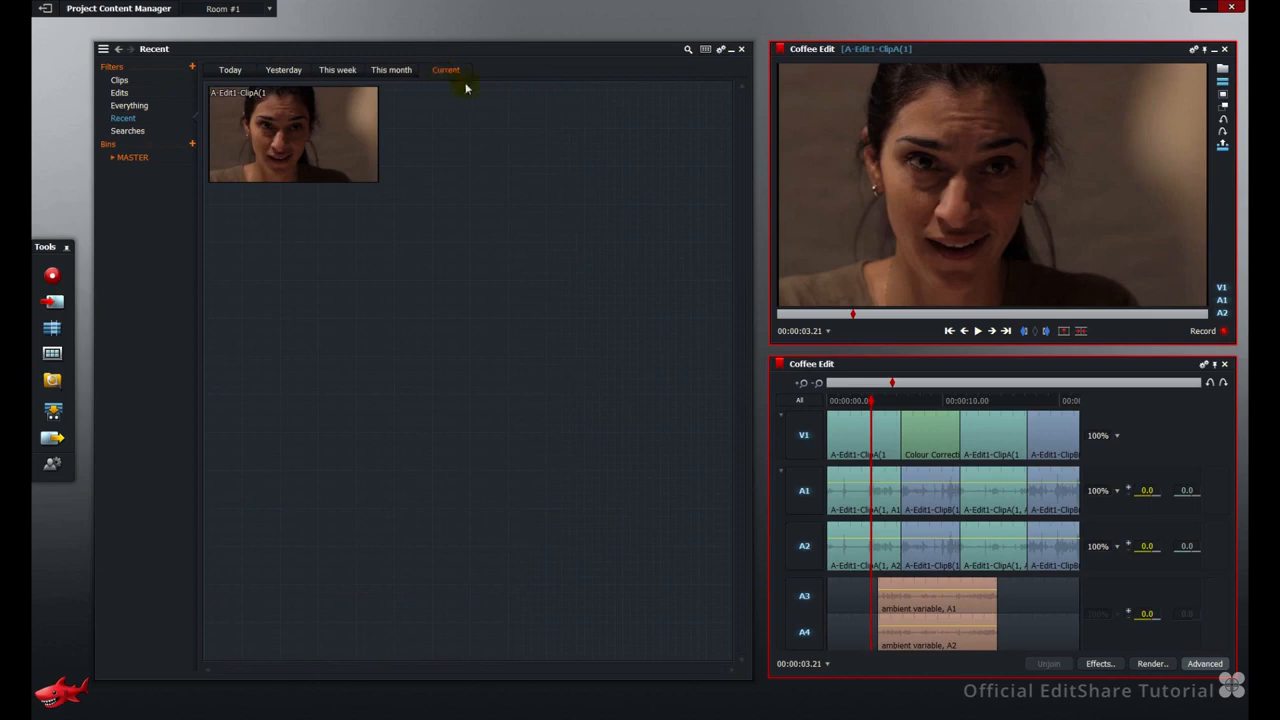
{"action": "mouse_move", "coordinate": [390, 156]}
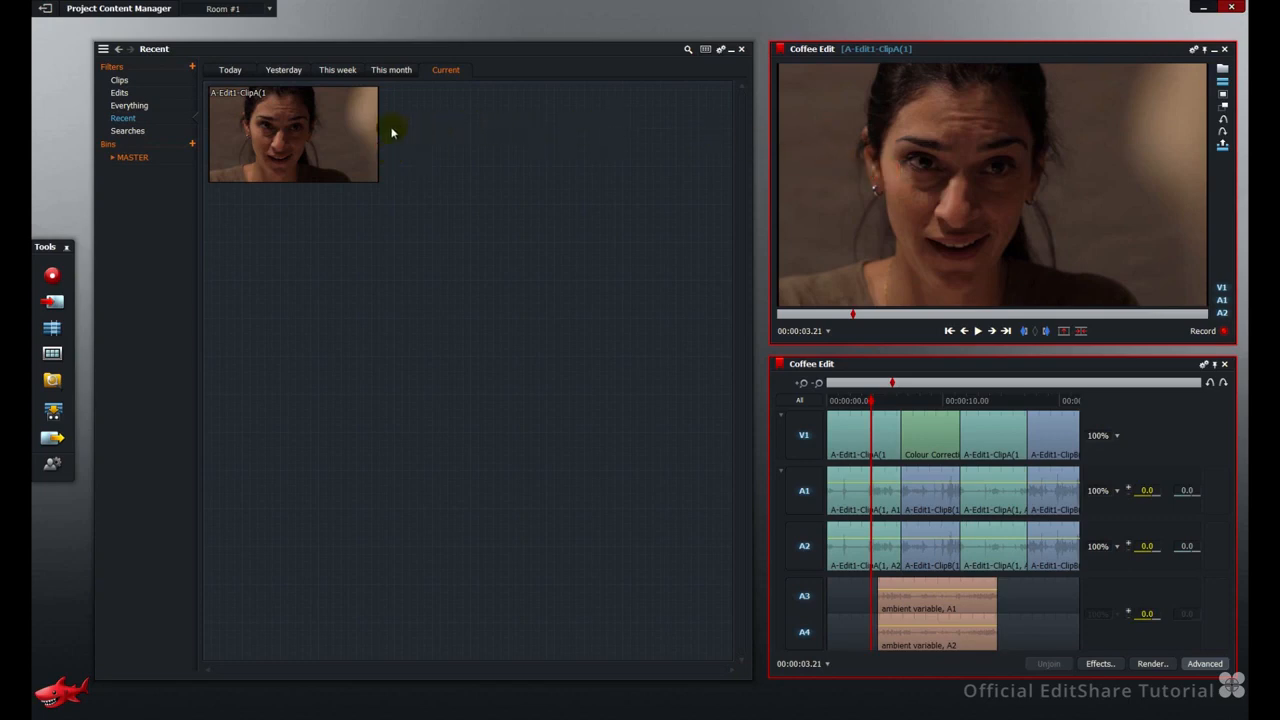
{"action": "mouse_move", "coordinate": [436, 136]}
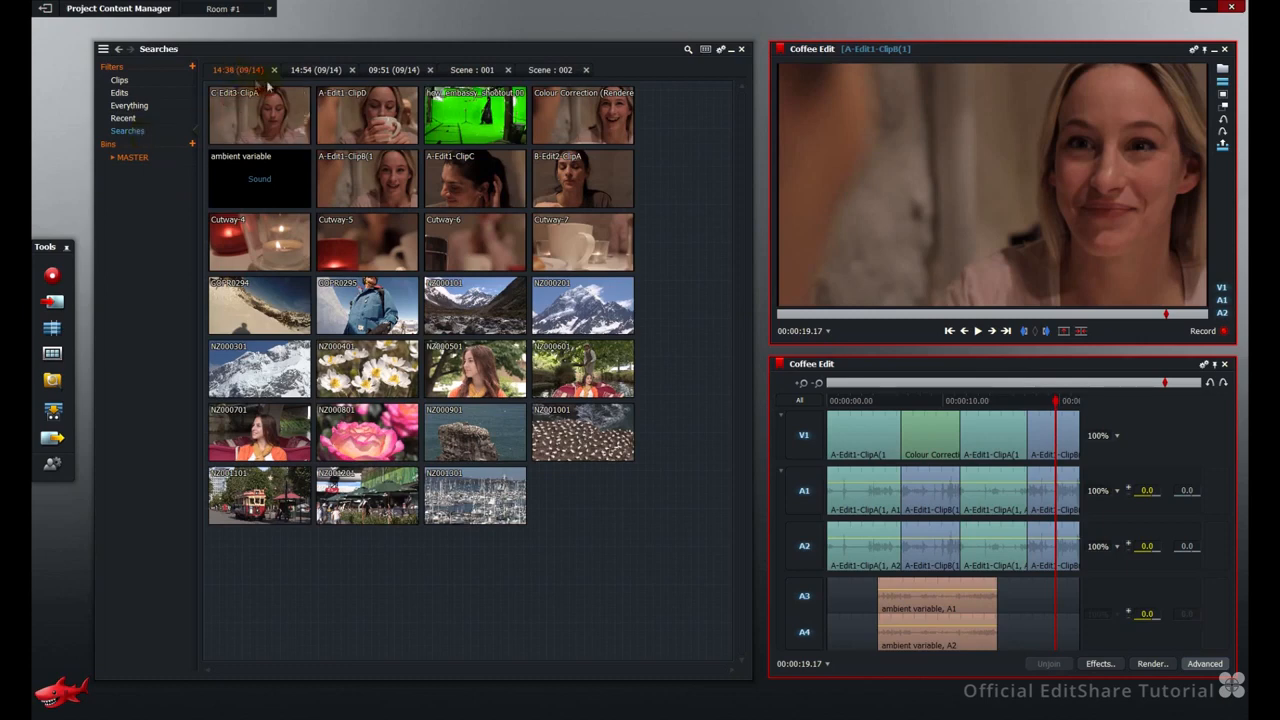
{"action": "mouse_move", "coordinate": [316, 76]}
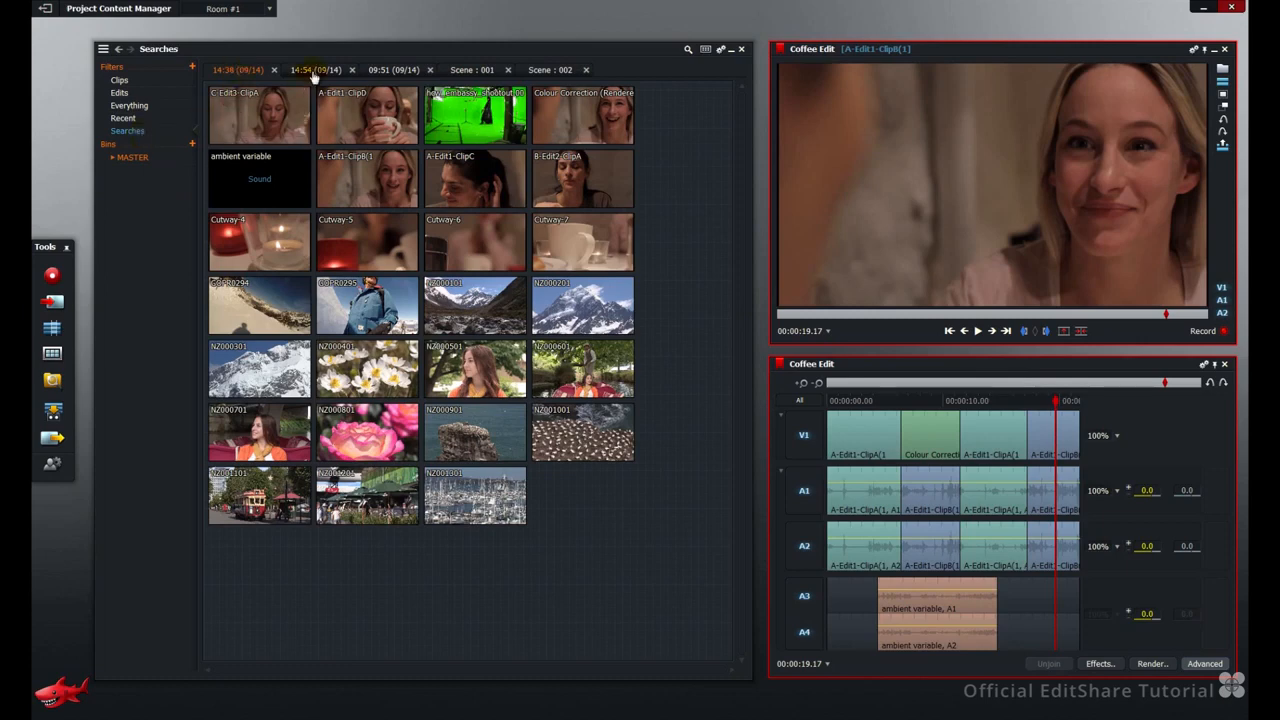
Review the 14:54, Scene : 001 and Scene : 002 saved searches, then return to Clips
{"action": "left_click", "coordinate": [392, 68]}
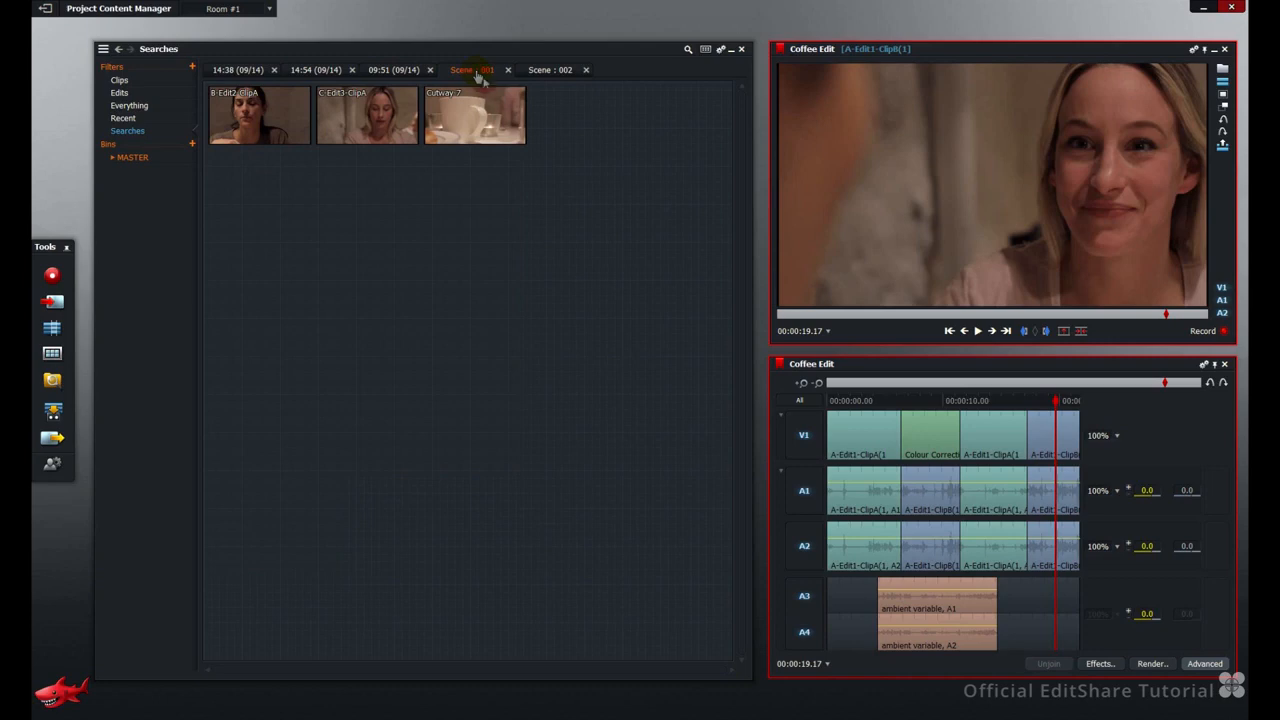
{"action": "mouse_move", "coordinate": [688, 48]}
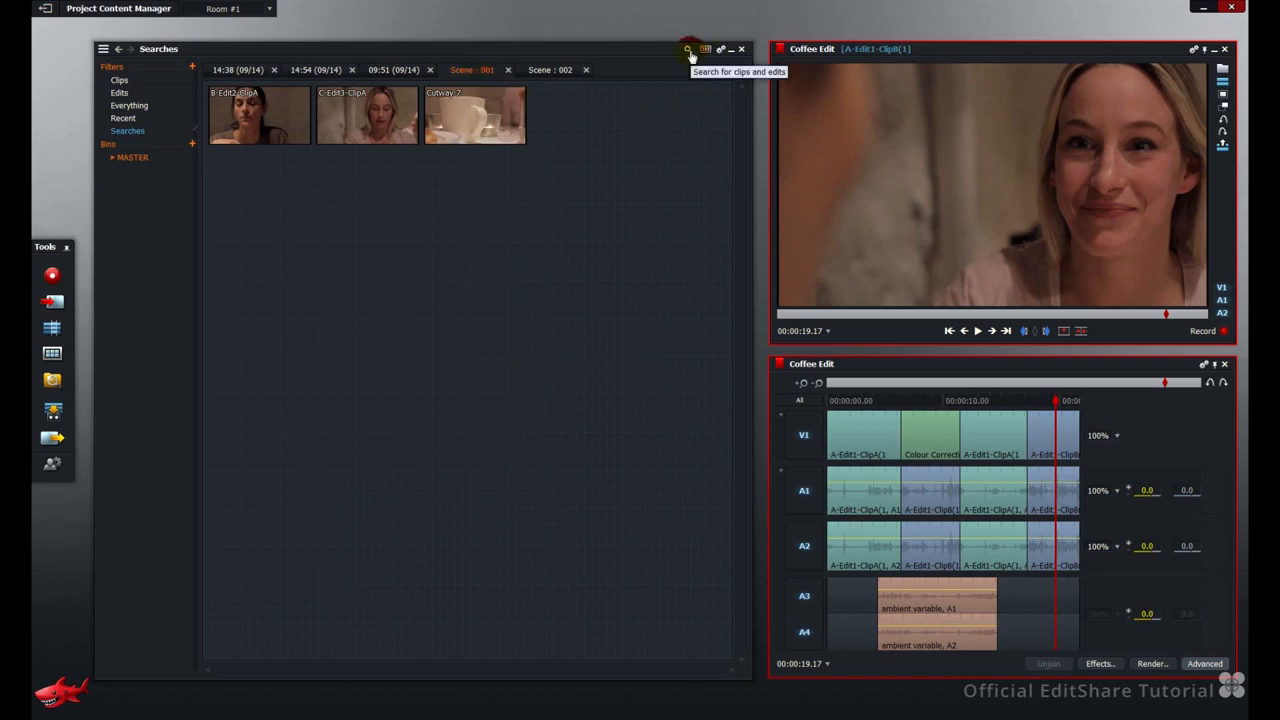
{"action": "left_click", "coordinate": [688, 48]}
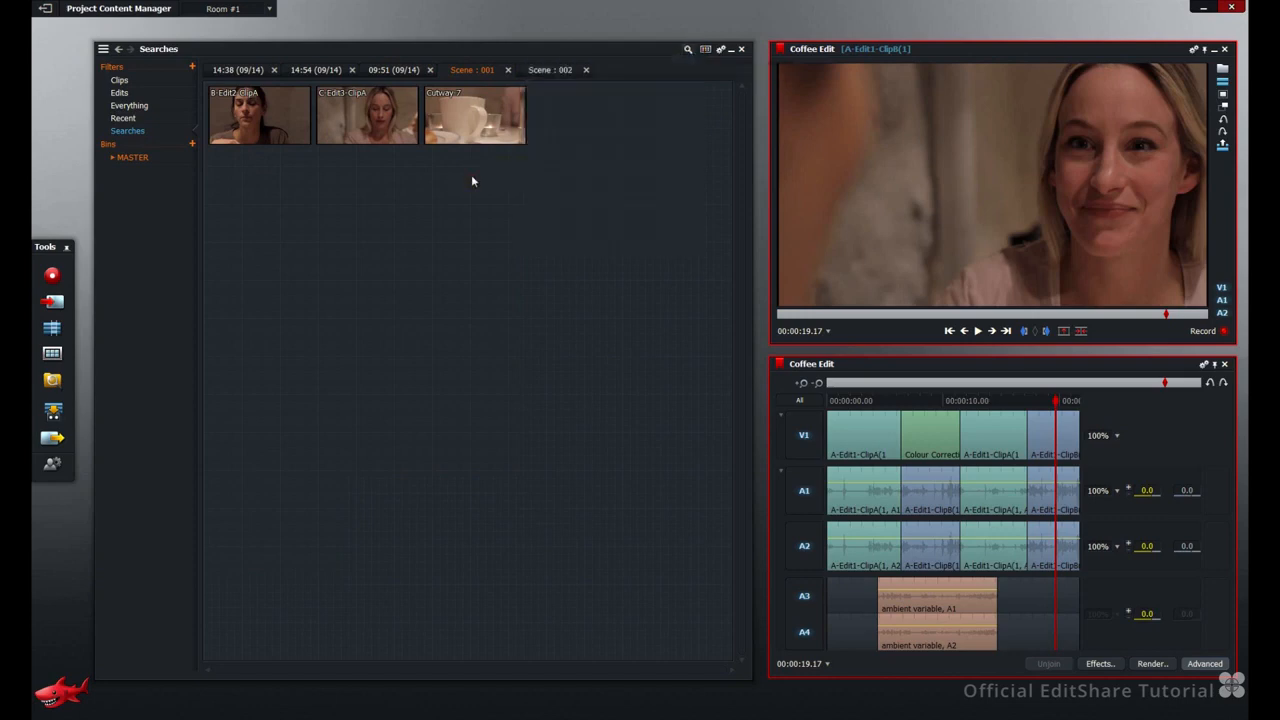
{"action": "left_click", "coordinate": [548, 68]}
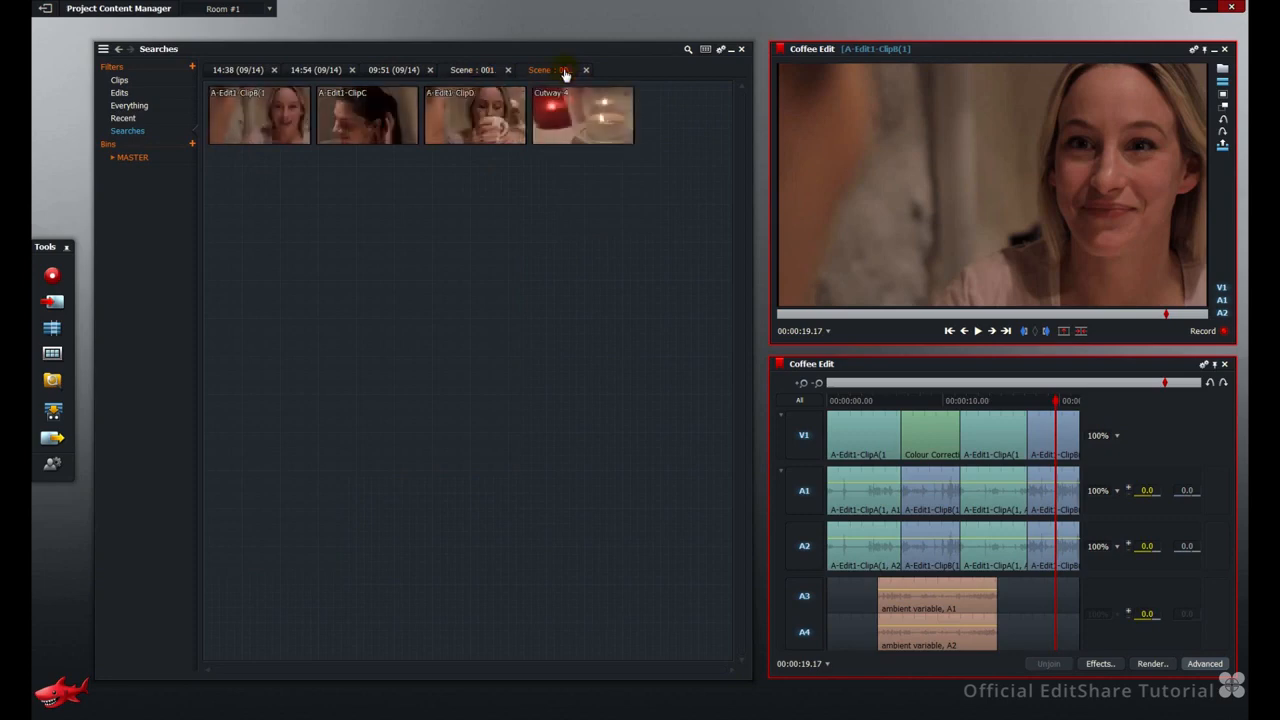
{"action": "left_click", "coordinate": [120, 80]}
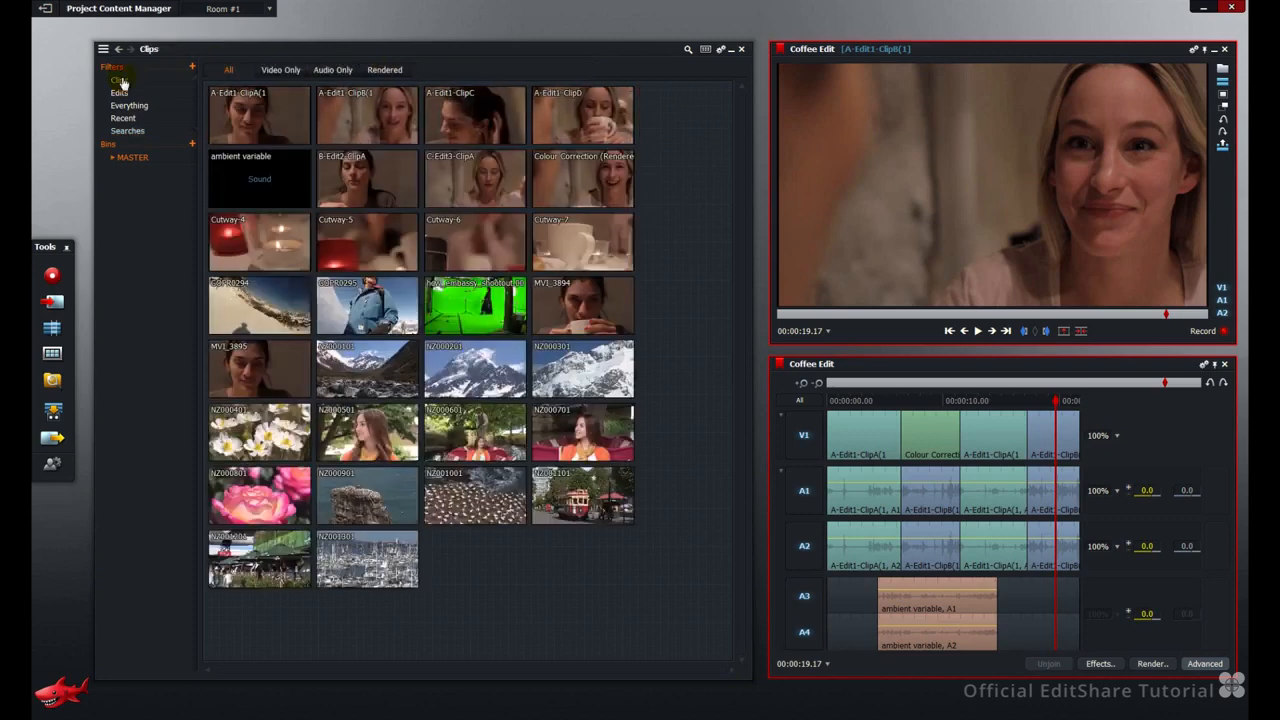
{"action": "mouse_move", "coordinate": [170, 88]}
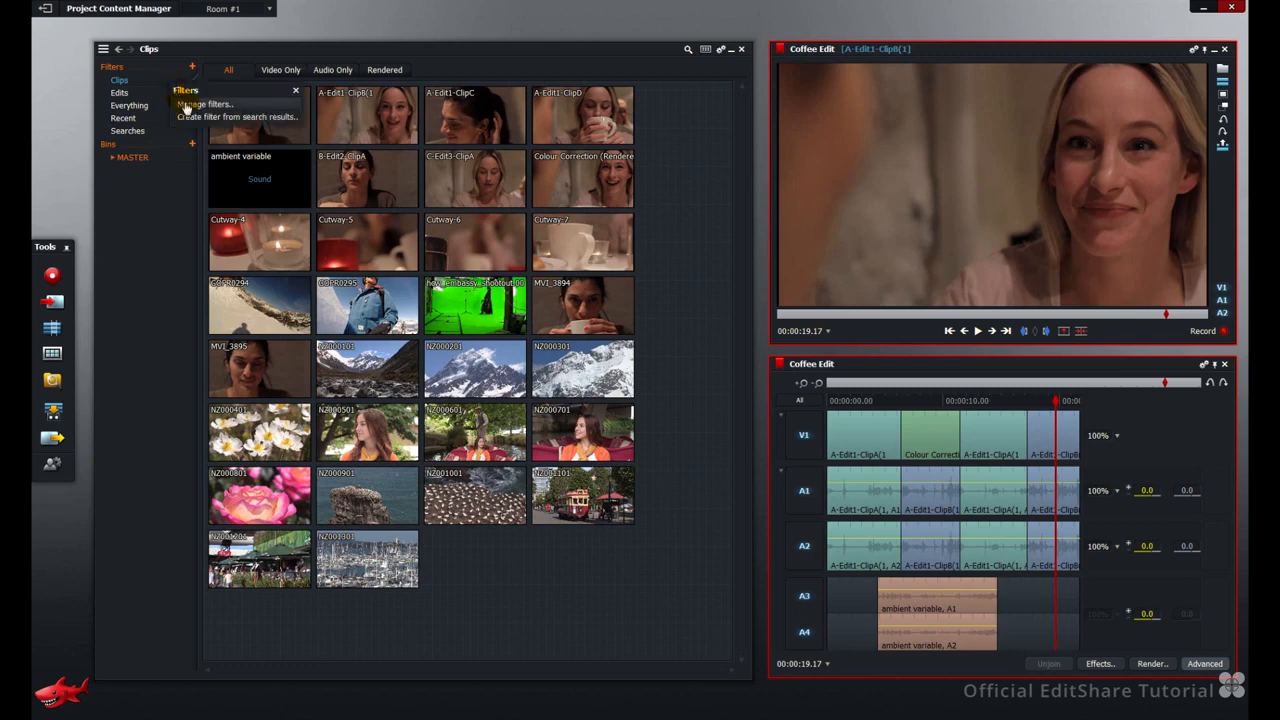
In Manage Filters set Subclips, Syncs, Prints and Searches to Hide when empty
{"action": "left_click", "coordinate": [204, 104]}
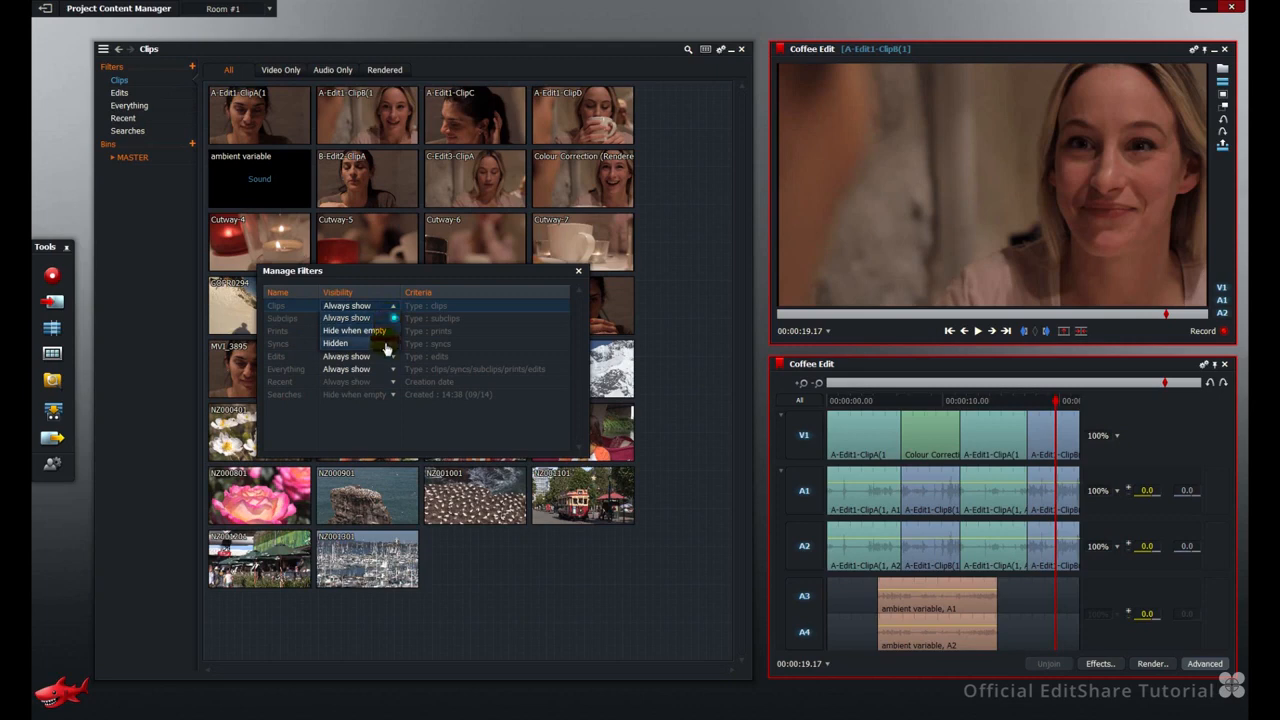
{"action": "left_click", "coordinate": [128, 118]}
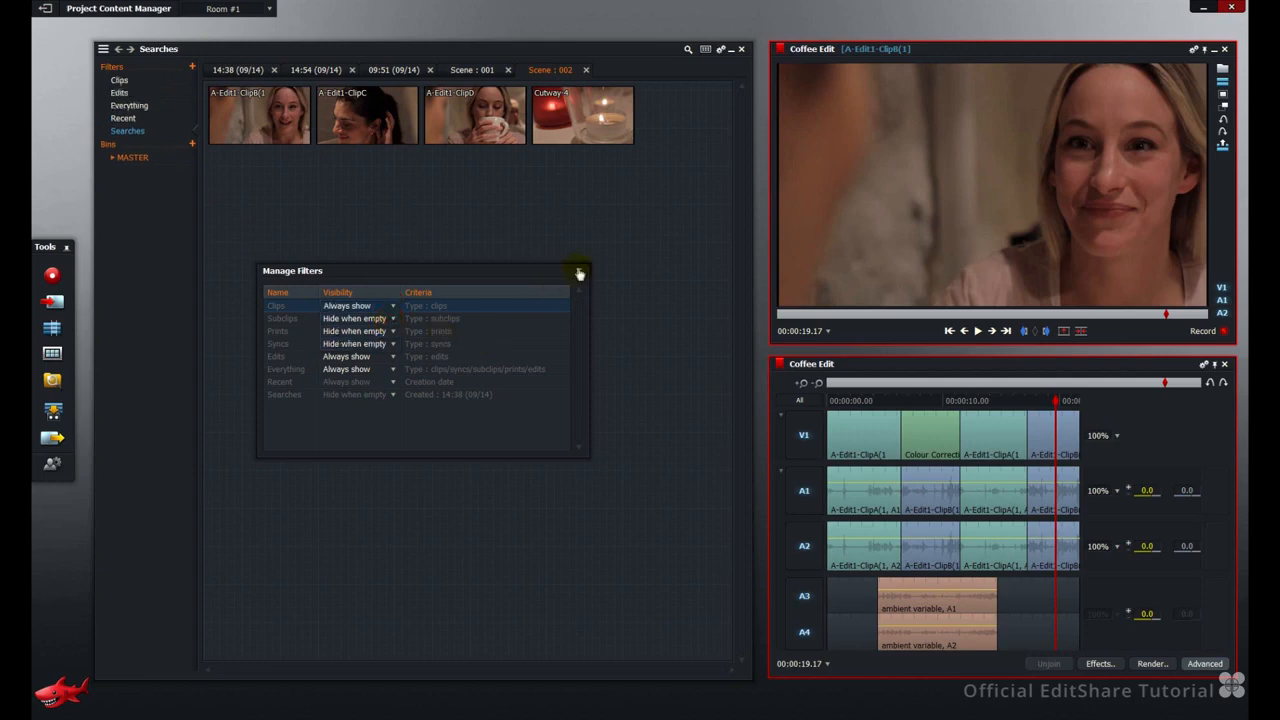
{"action": "left_click", "coordinate": [580, 272]}
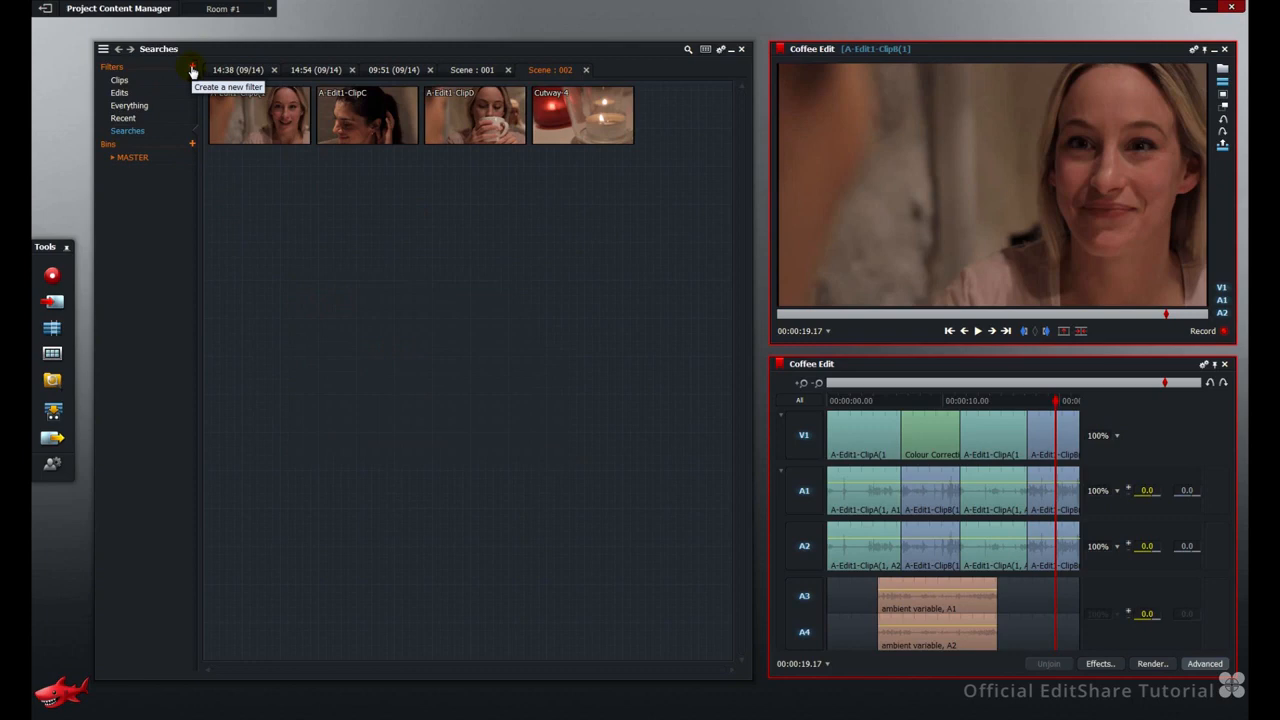
Define a new filter named XDCAM HD with Compression criterion XDCAM
{"action": "left_click", "coordinate": [192, 70]}
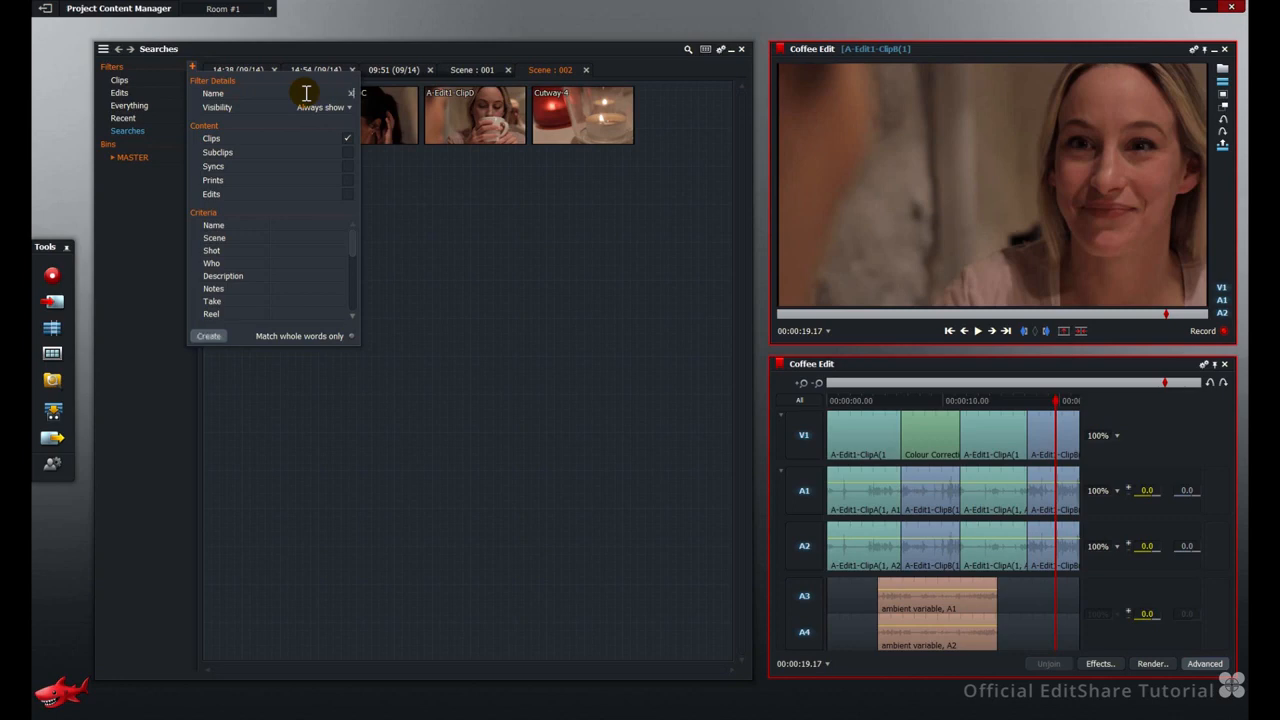
{"action": "type", "text": "XDCAM HD"}
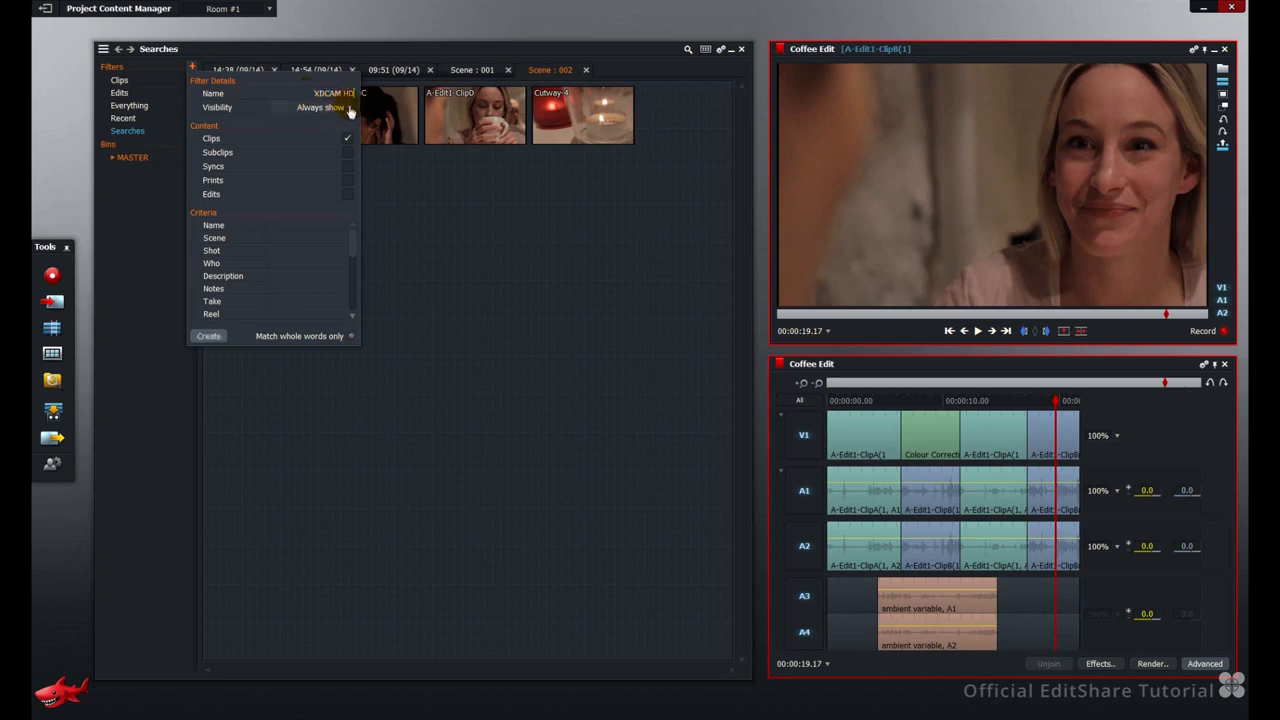
{"action": "left_click", "coordinate": [320, 108]}
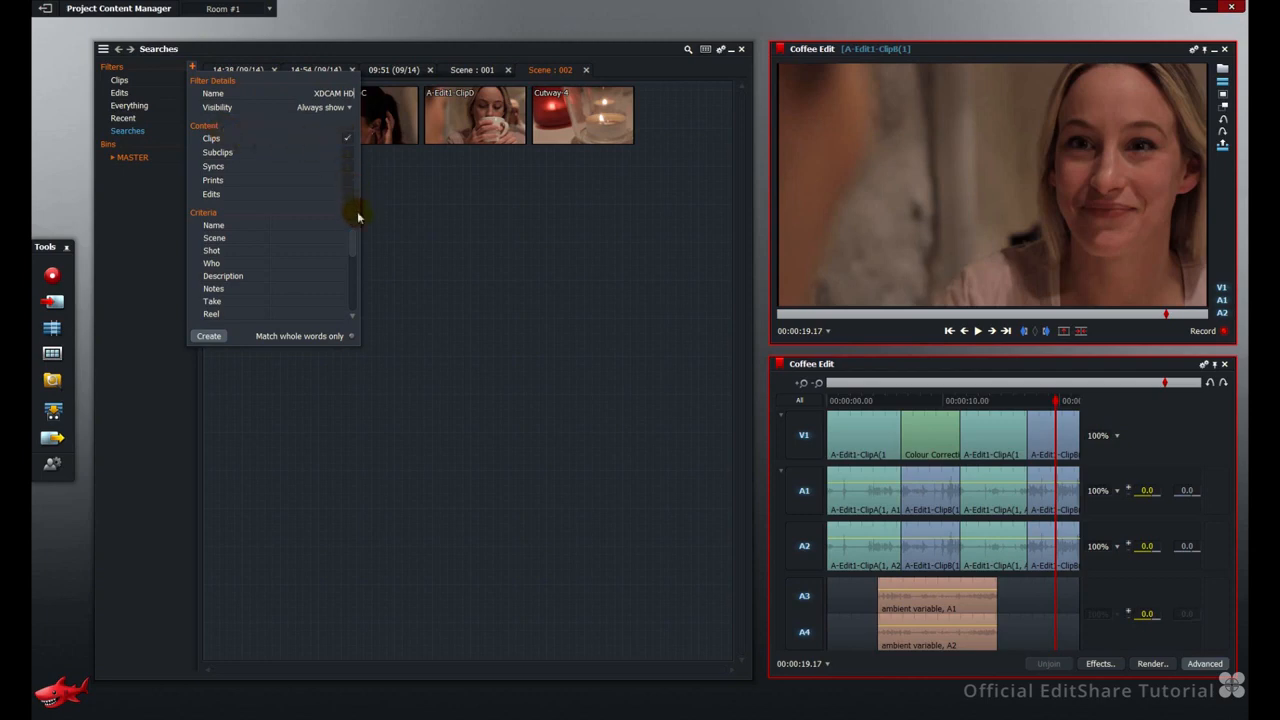
{"action": "mouse_move", "coordinate": [356, 240]}
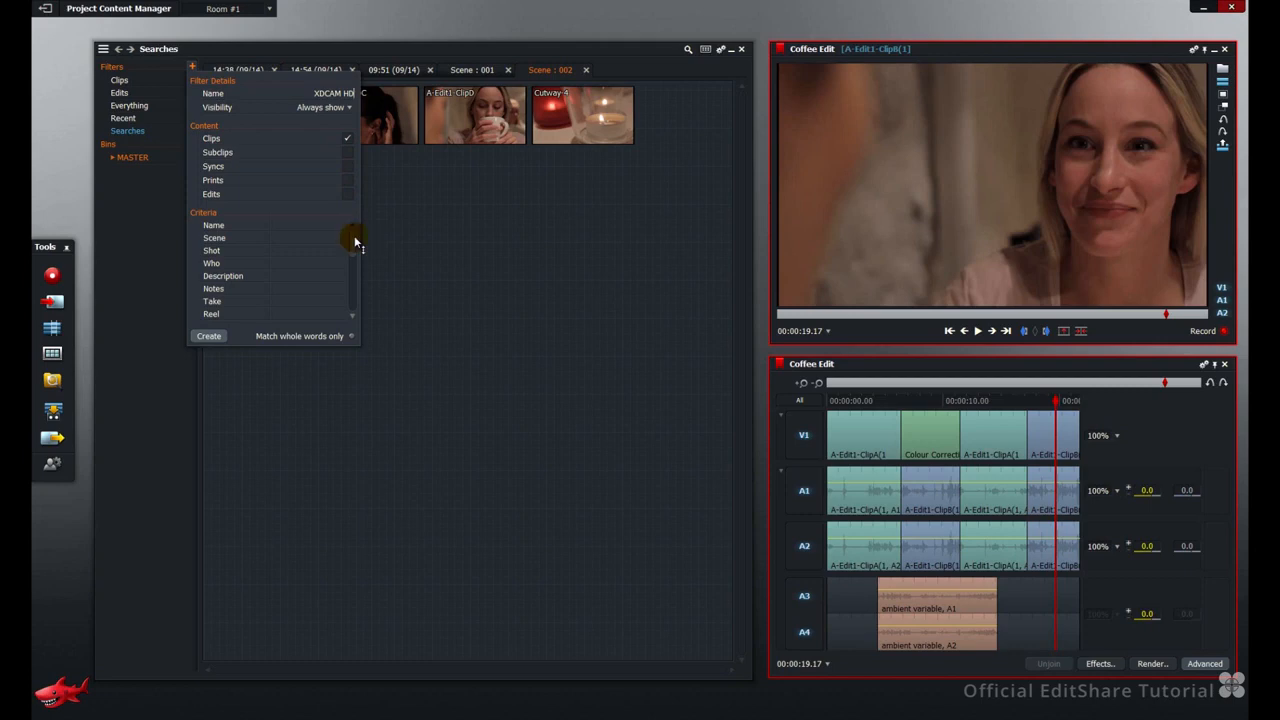
{"action": "scroll", "scroll_direction": "down", "scroll_amount": 3}
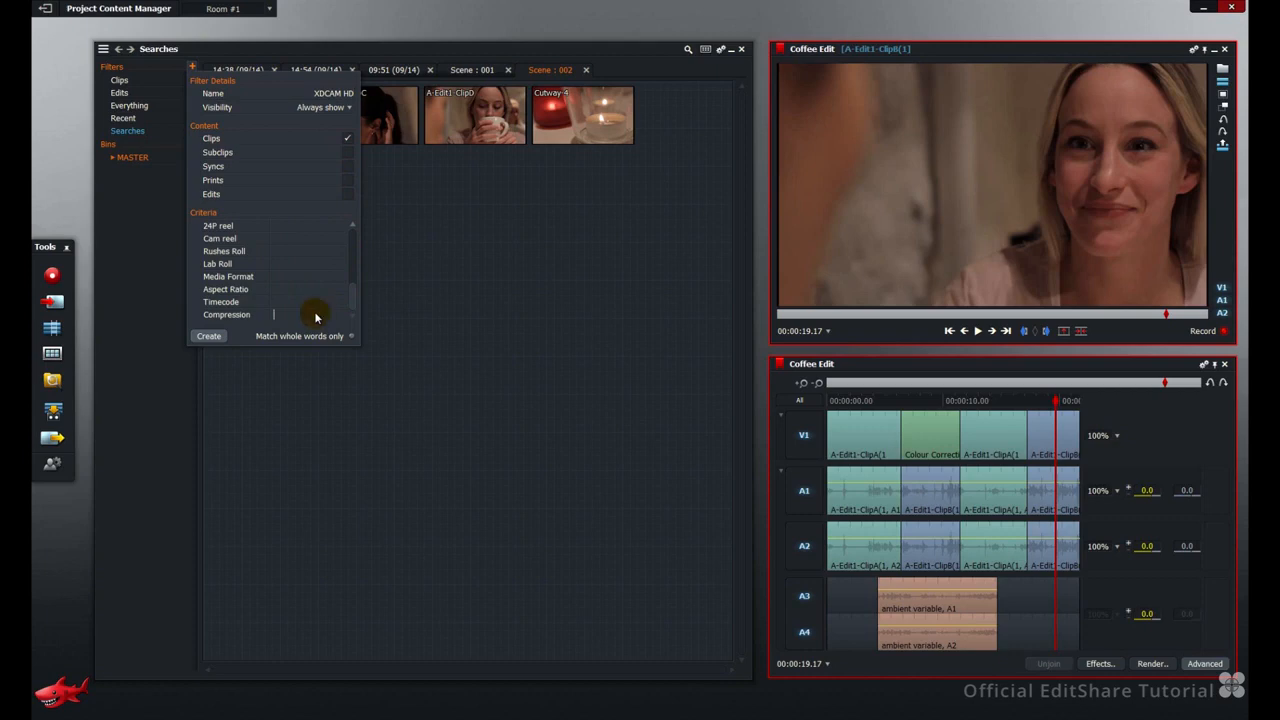
{"action": "type", "text": "XDCAM"}
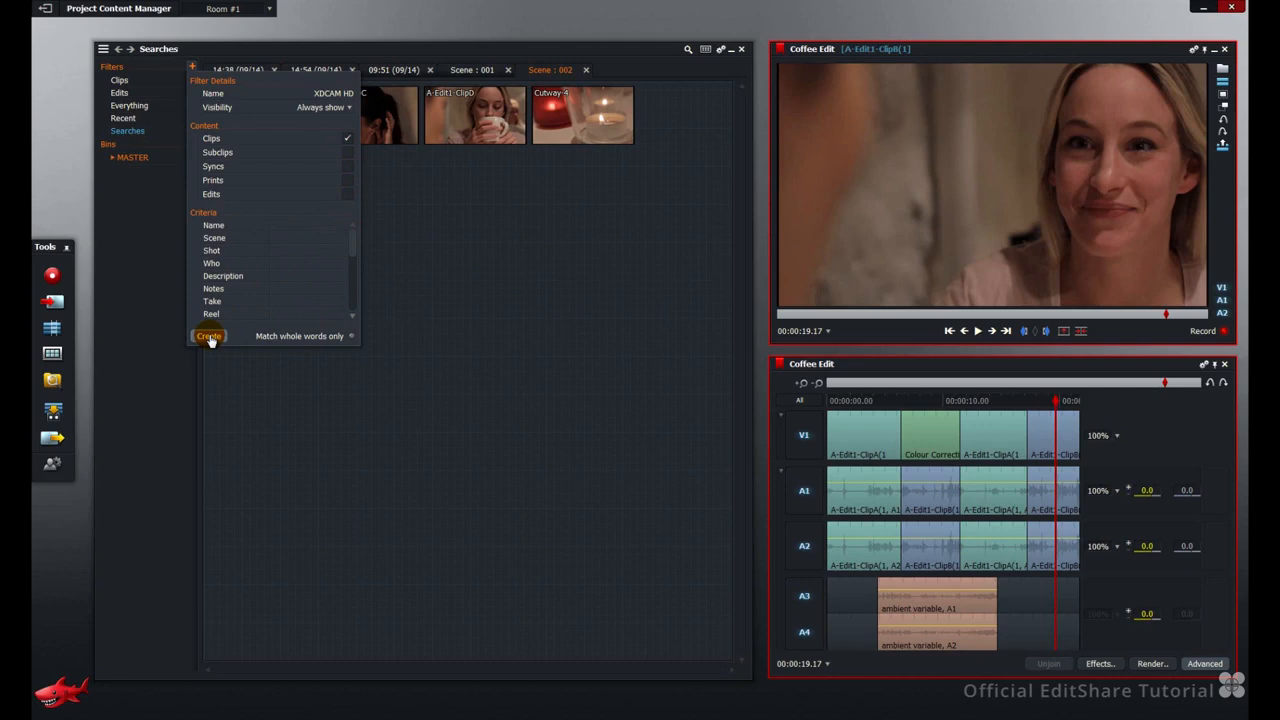
Create the XDCAM HD filter and confirm its entry in Manage Filters
{"action": "left_click", "coordinate": [130, 144]}
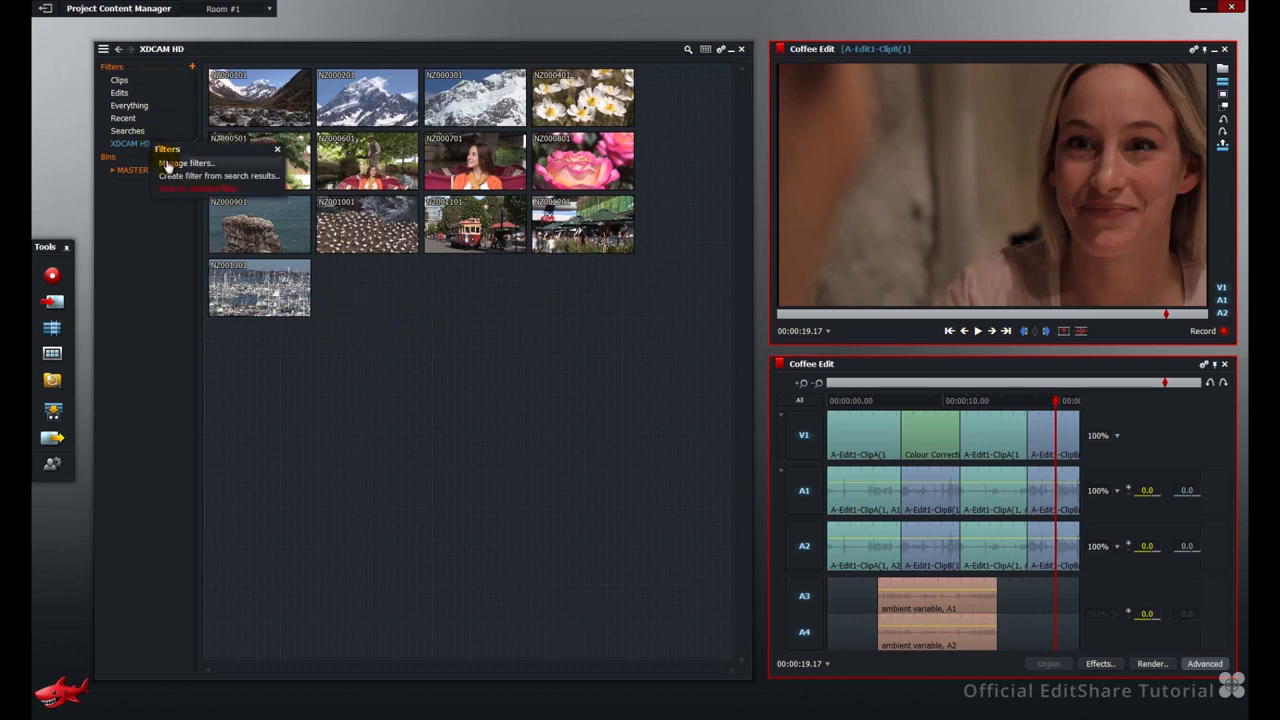
{"action": "left_click", "coordinate": [184, 164]}
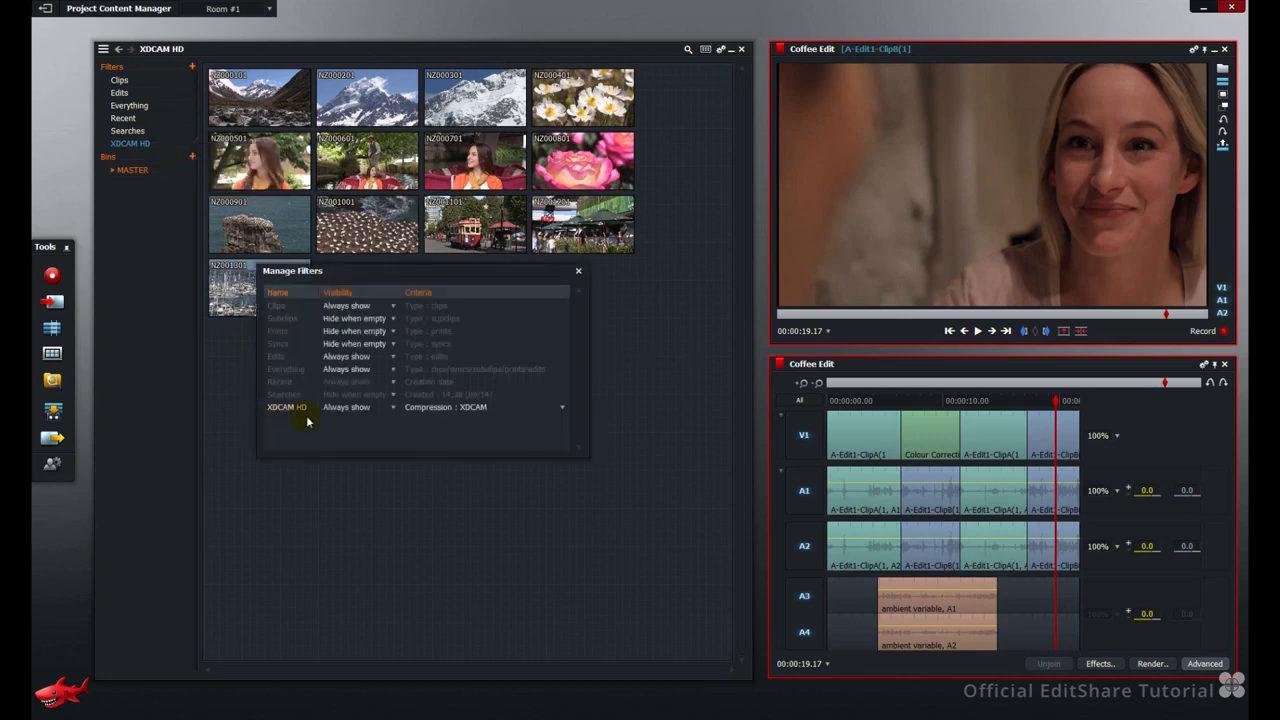
{"action": "mouse_move", "coordinate": [364, 418]}
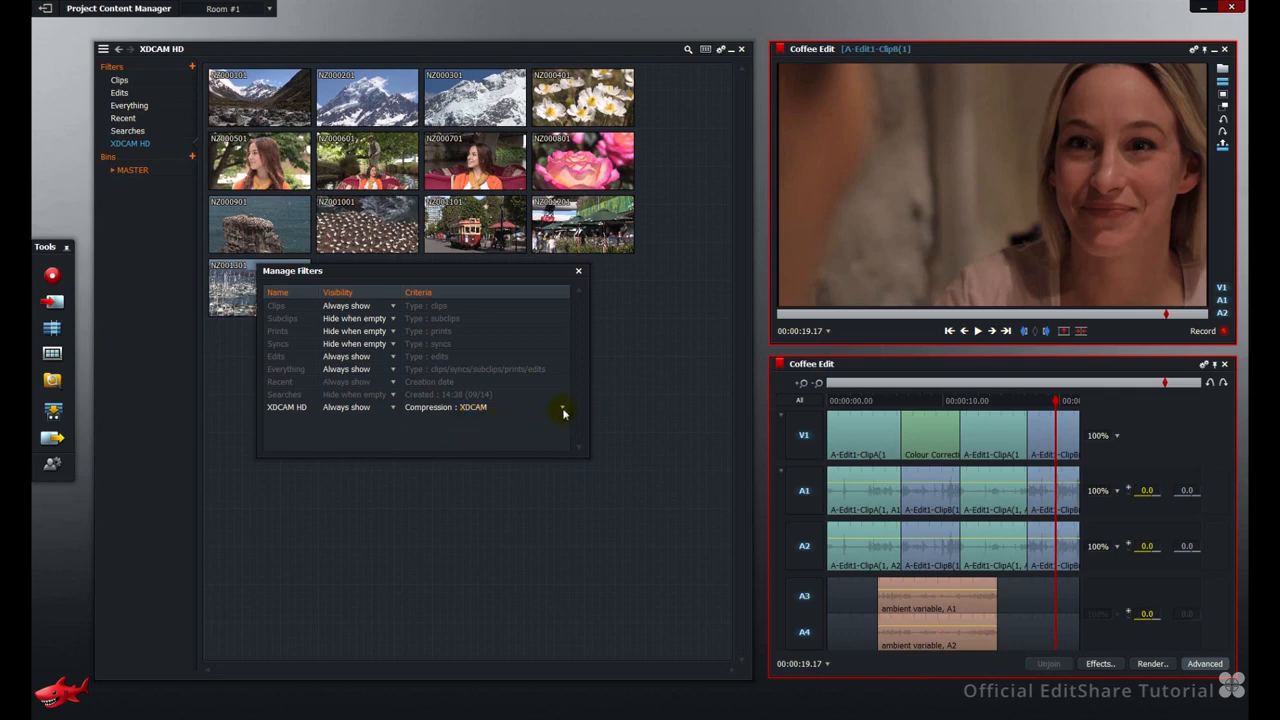
{"action": "mouse_move", "coordinate": [564, 412]}
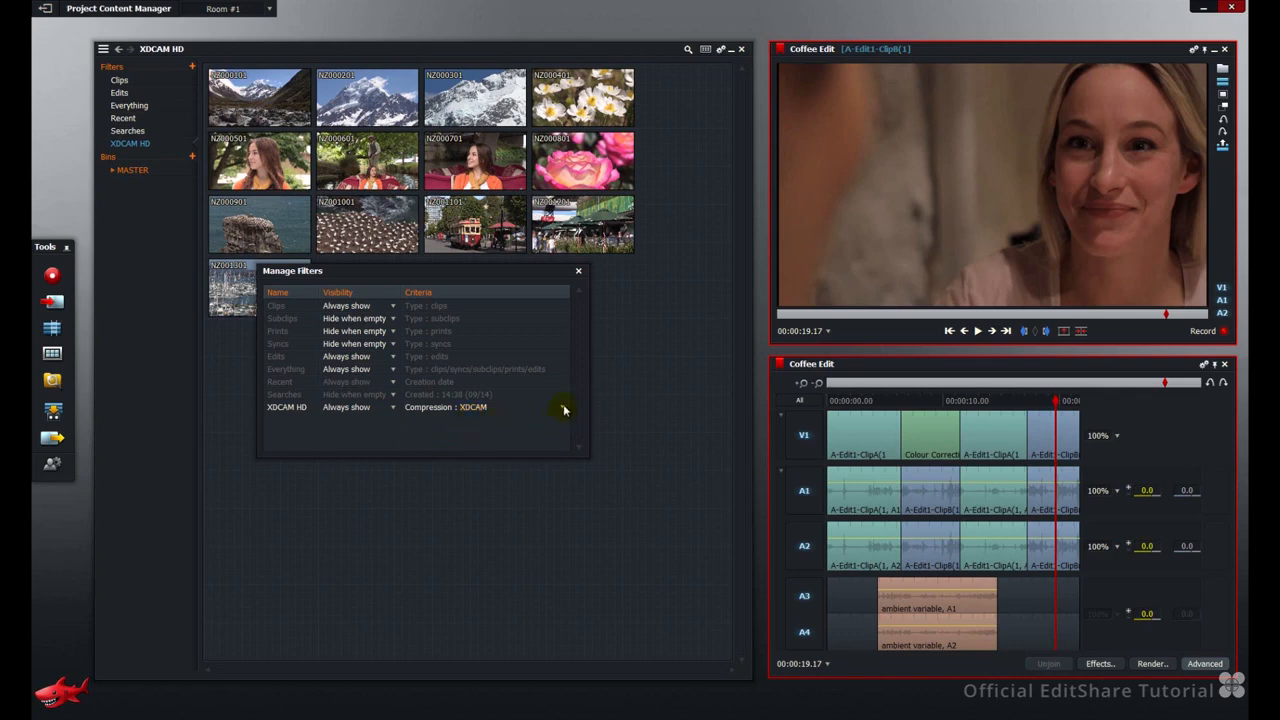
{"action": "left_click", "coordinate": [564, 408]}
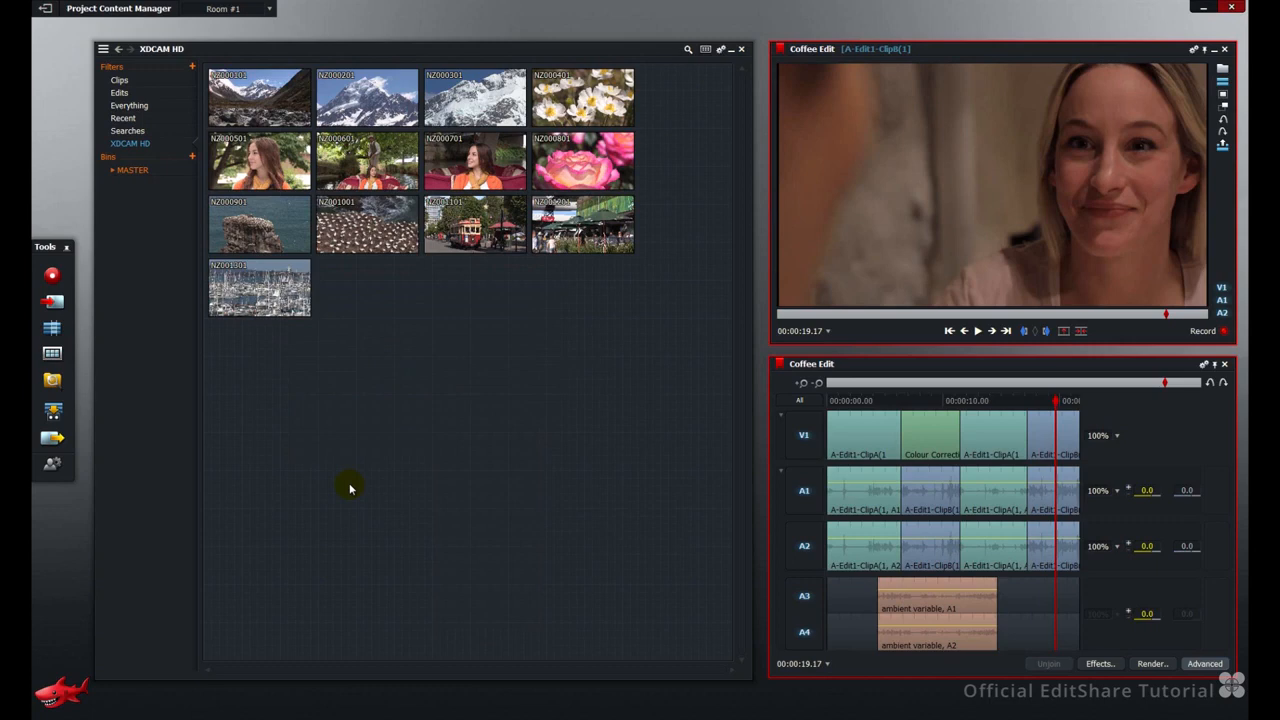
{"action": "mouse_move", "coordinate": [192, 66]}
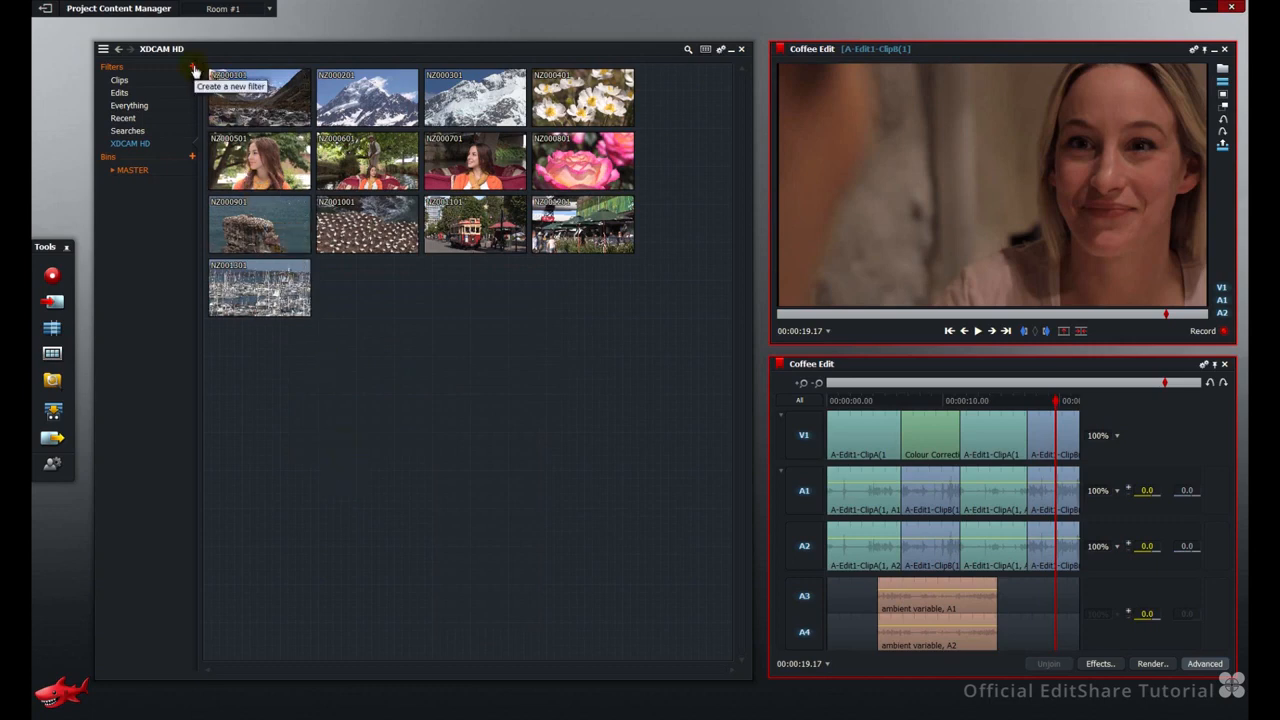
Create a Colour Work filter matching clips whose Notes contain CC
{"action": "left_click", "coordinate": [192, 68]}
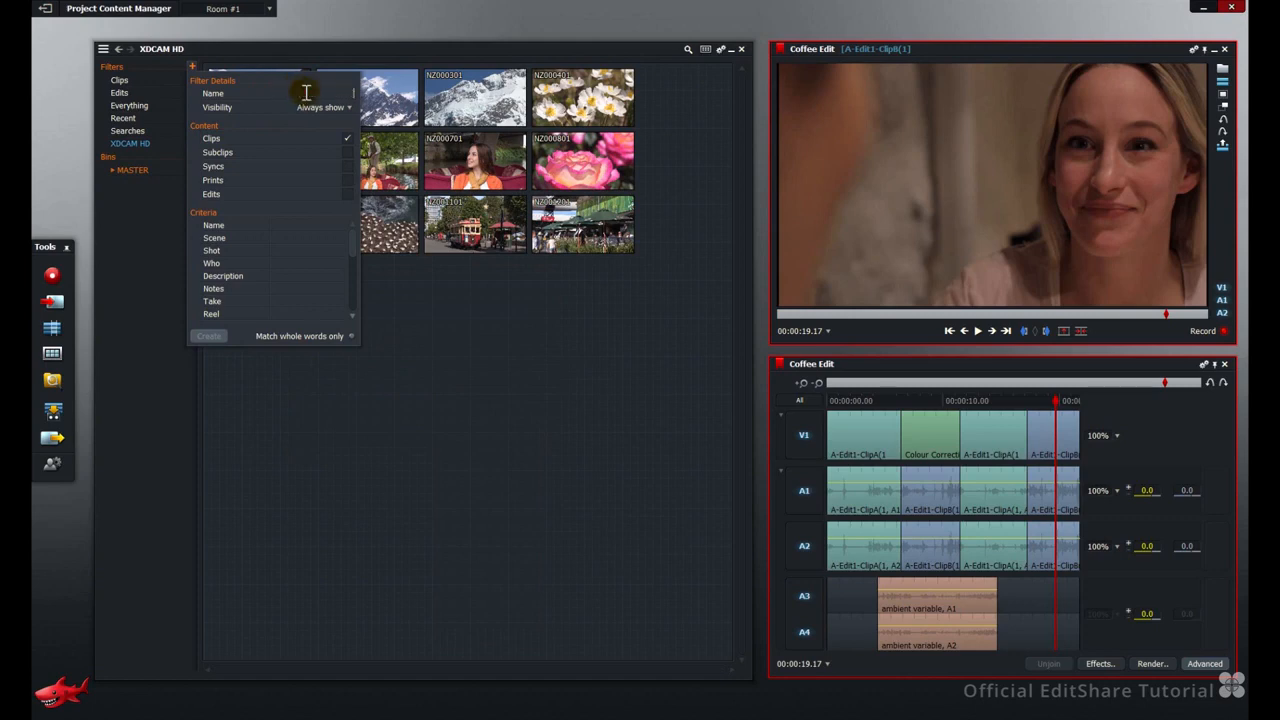
{"action": "type", "text": "Colour Work"}
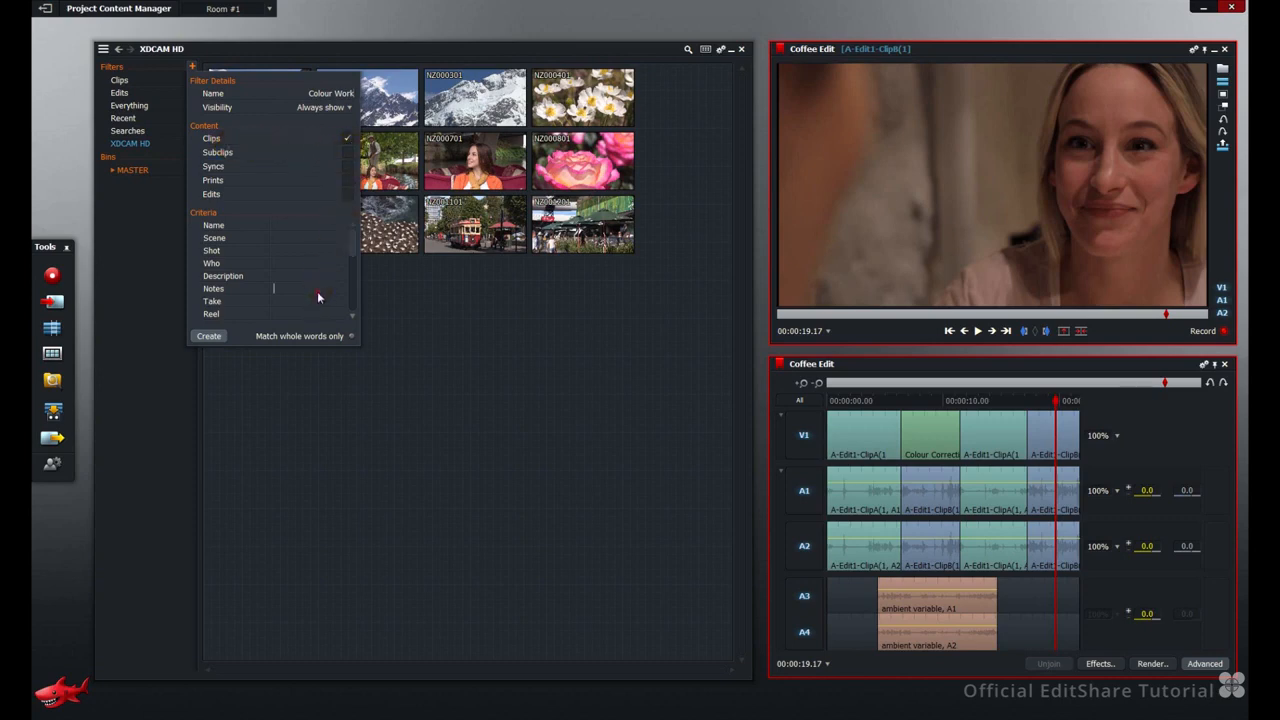
{"action": "type", "text": "CC"}
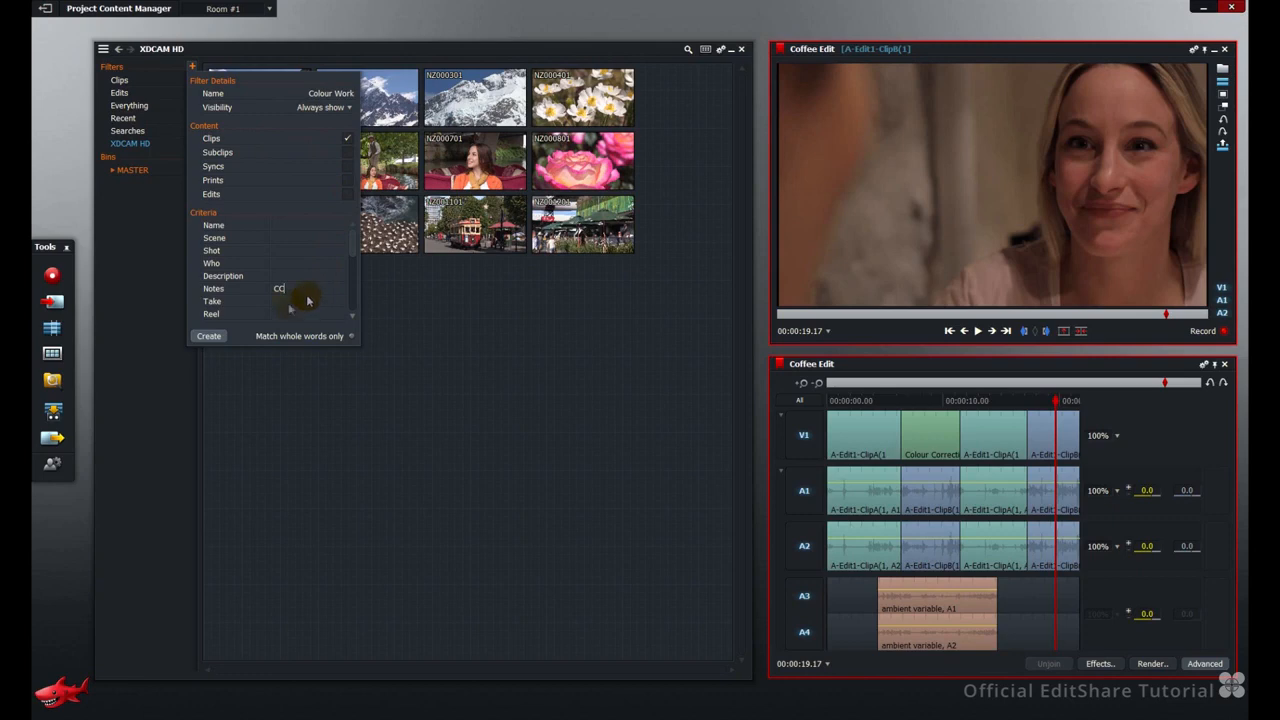
{"action": "left_click", "coordinate": [208, 336]}
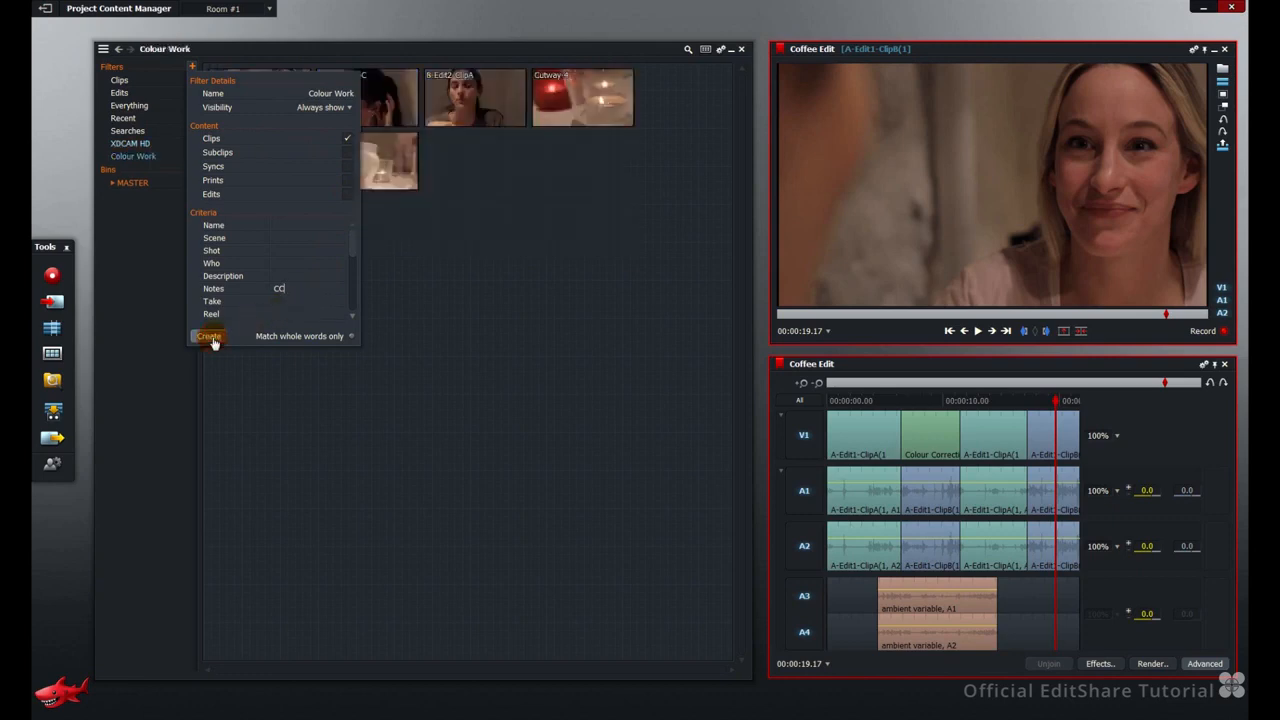
{"action": "left_click", "coordinate": [208, 336]}
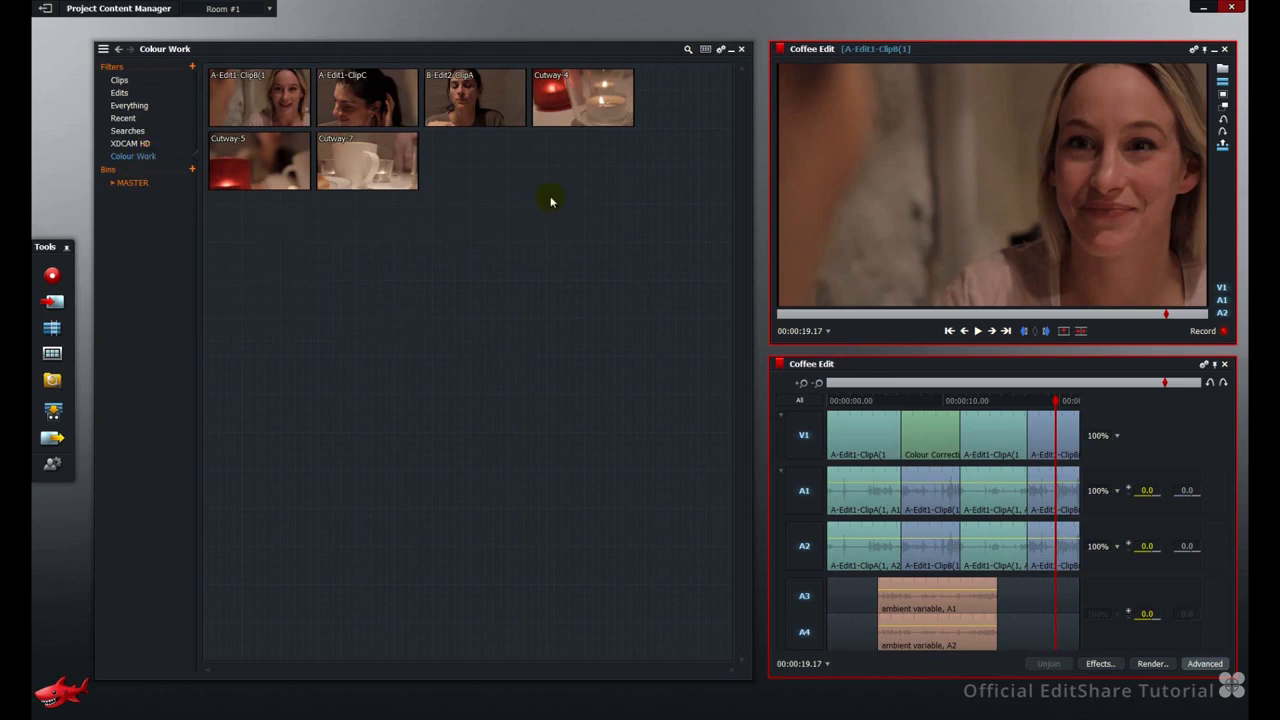
{"action": "mouse_move", "coordinate": [704, 48]}
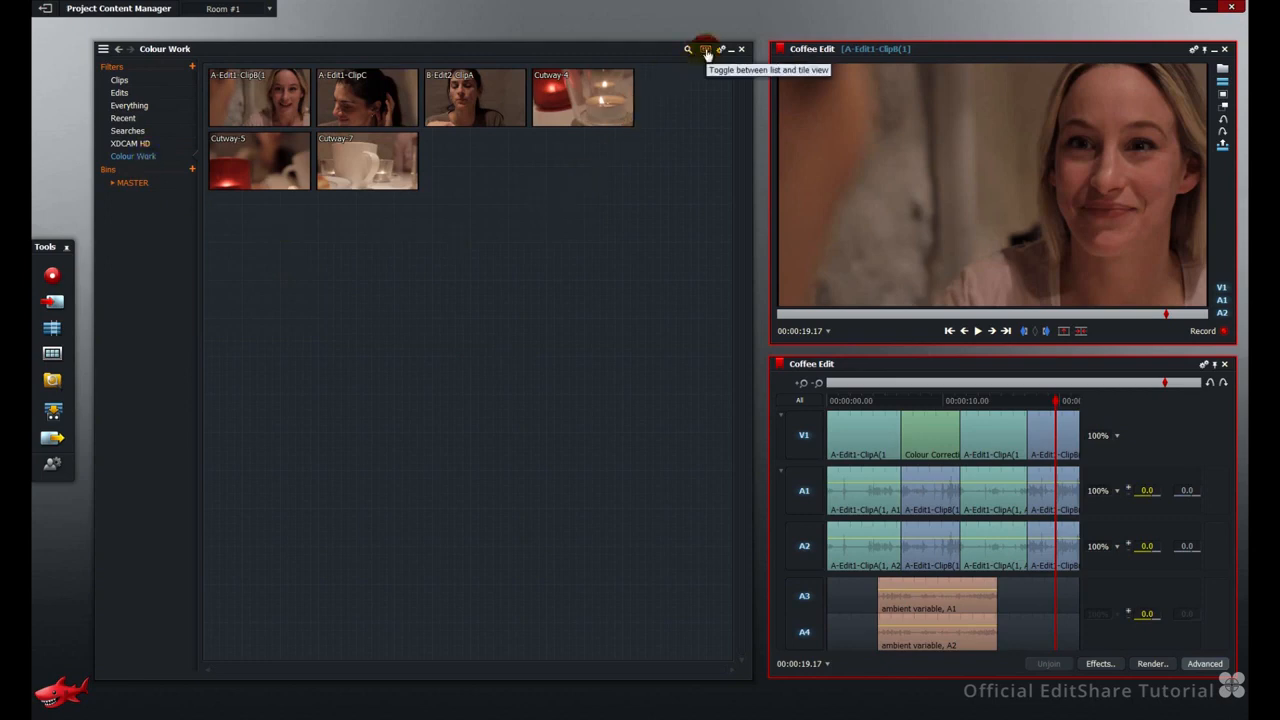
Switch to list view and open the MASTER bin from the expanded Bins tree
{"action": "left_click", "coordinate": [706, 48]}
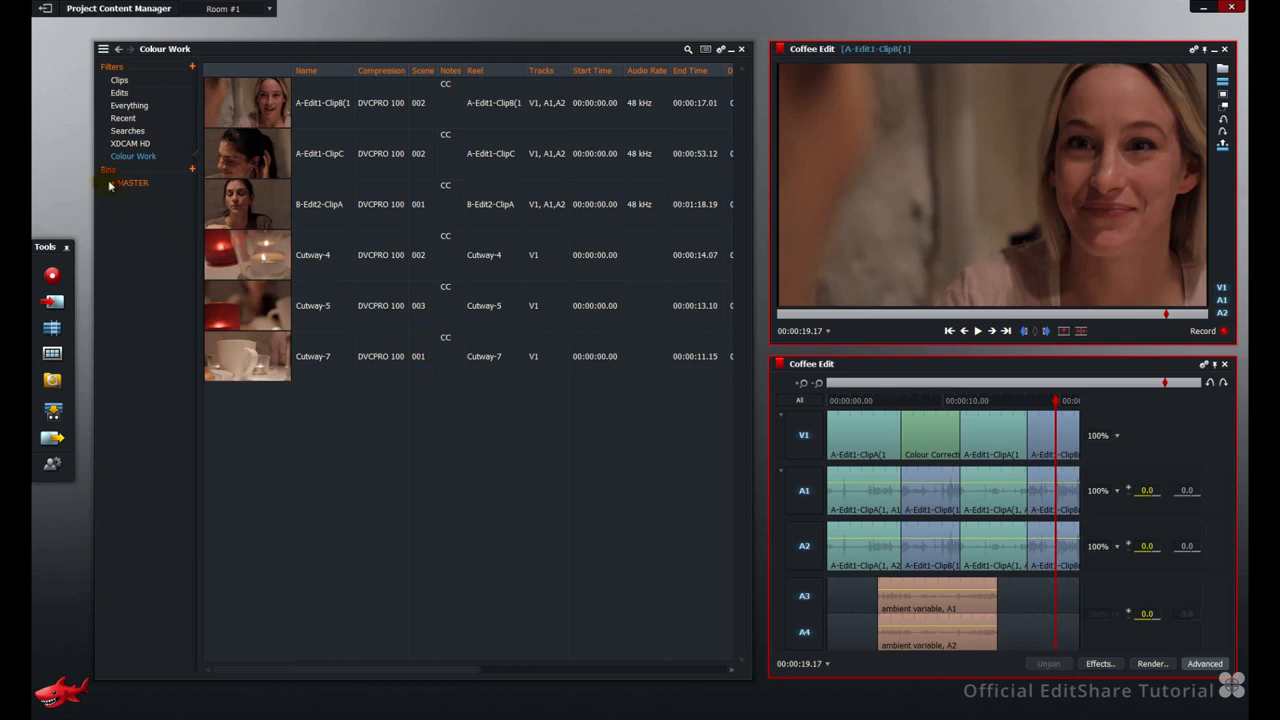
{"action": "left_click", "coordinate": [110, 168]}
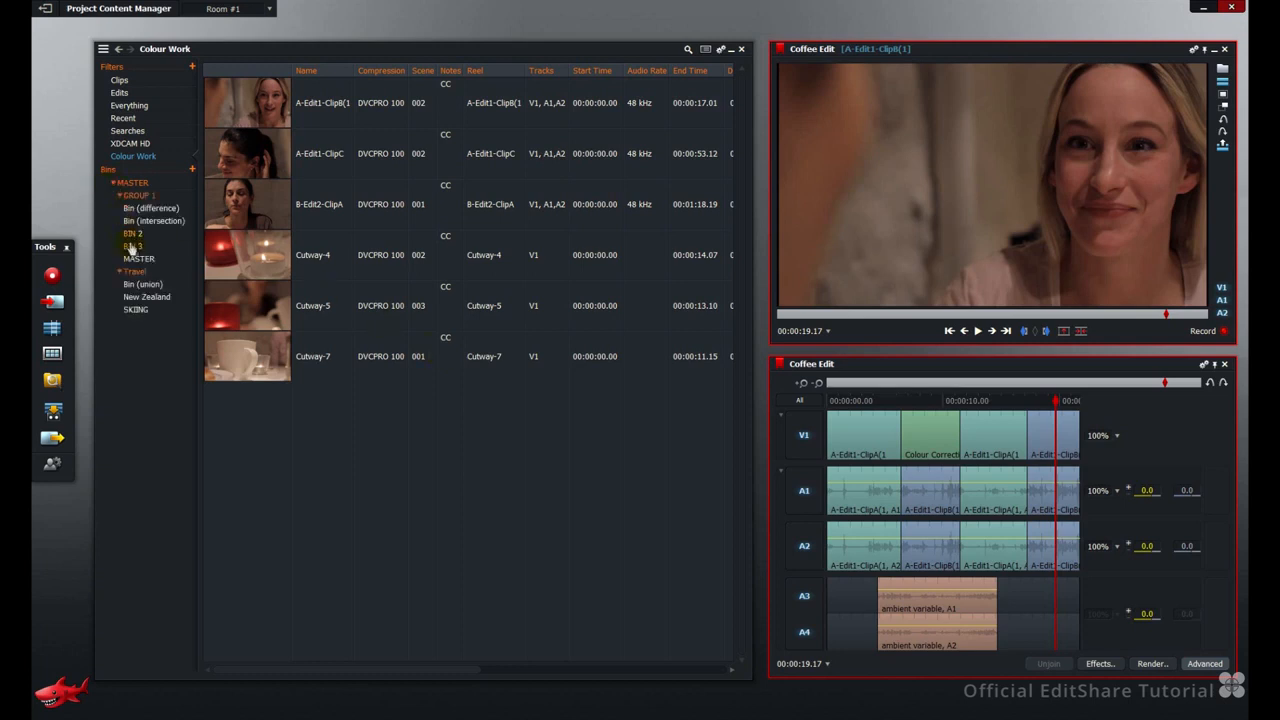
{"action": "left_click", "coordinate": [138, 258]}
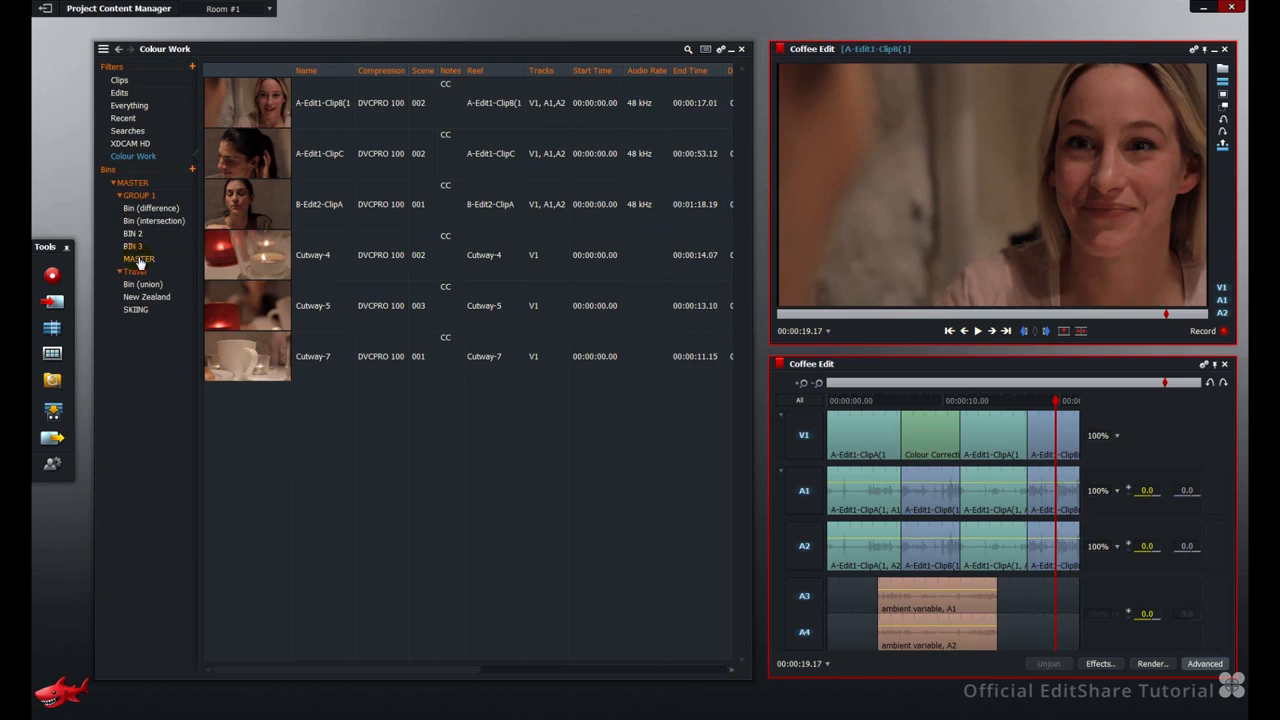
{"action": "left_click", "coordinate": [138, 258]}
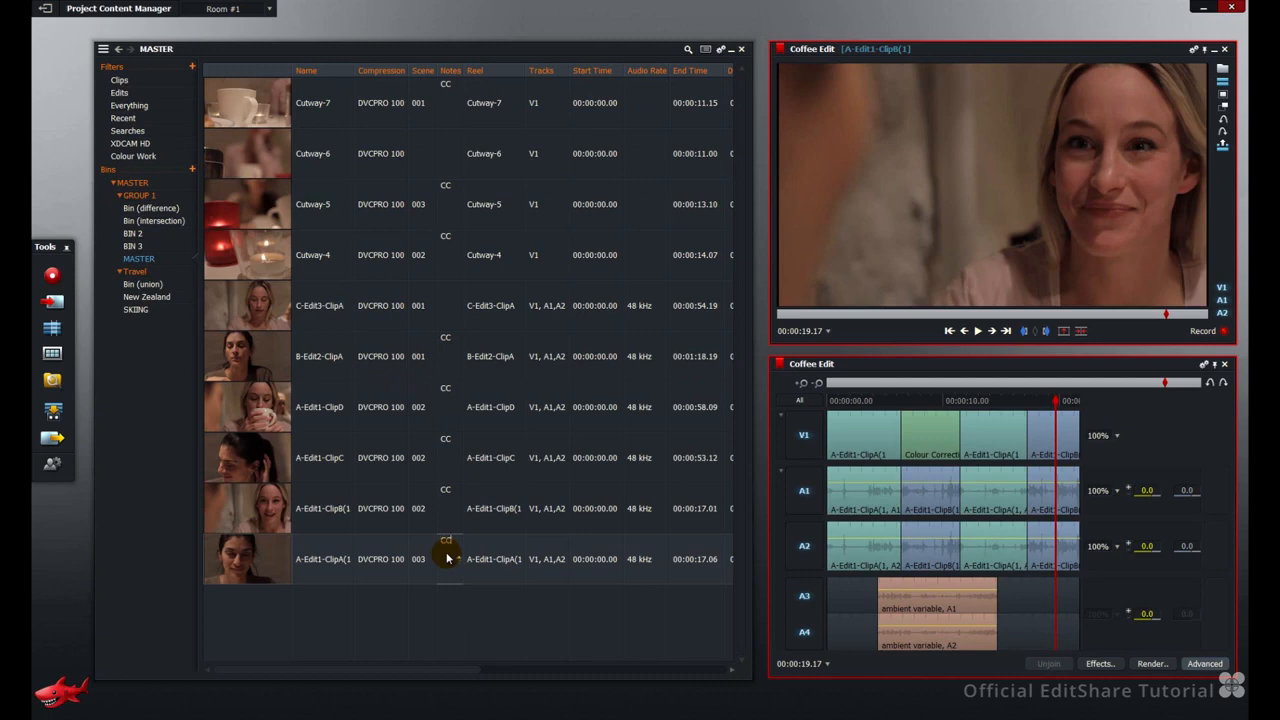
{"action": "mouse_move", "coordinate": [258, 556]}
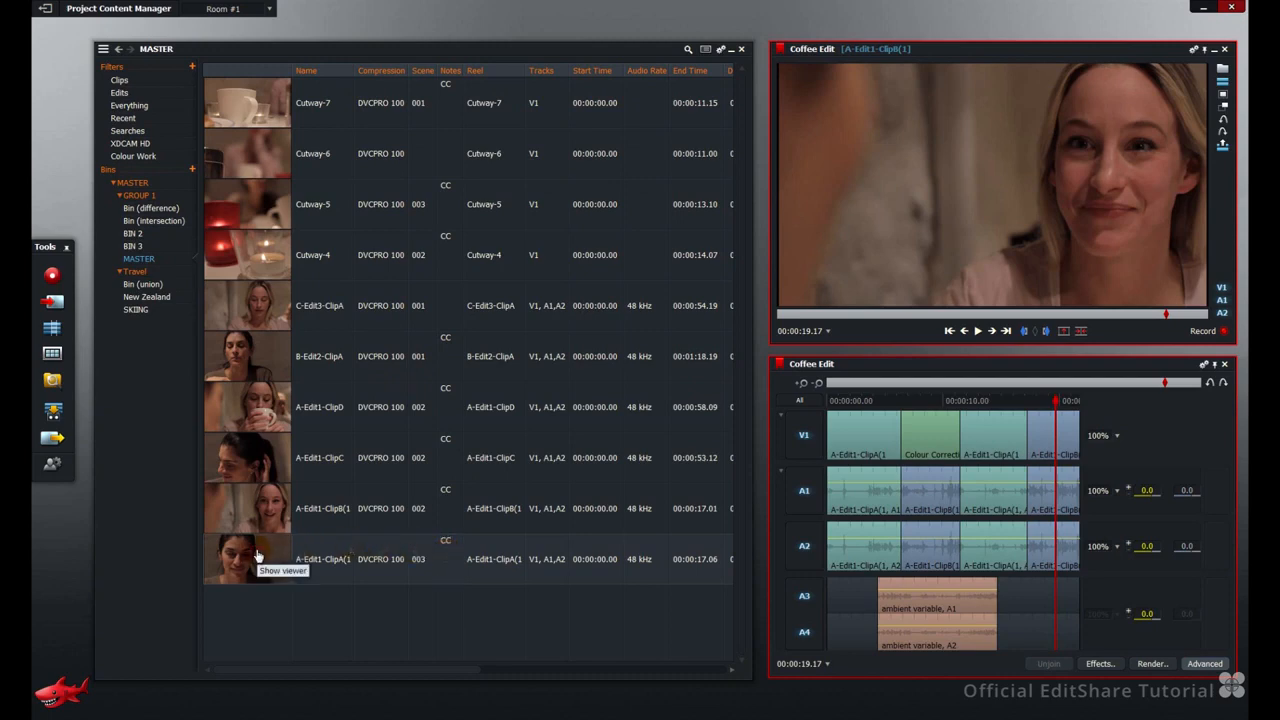
{"action": "mouse_move", "coordinate": [156, 156]}
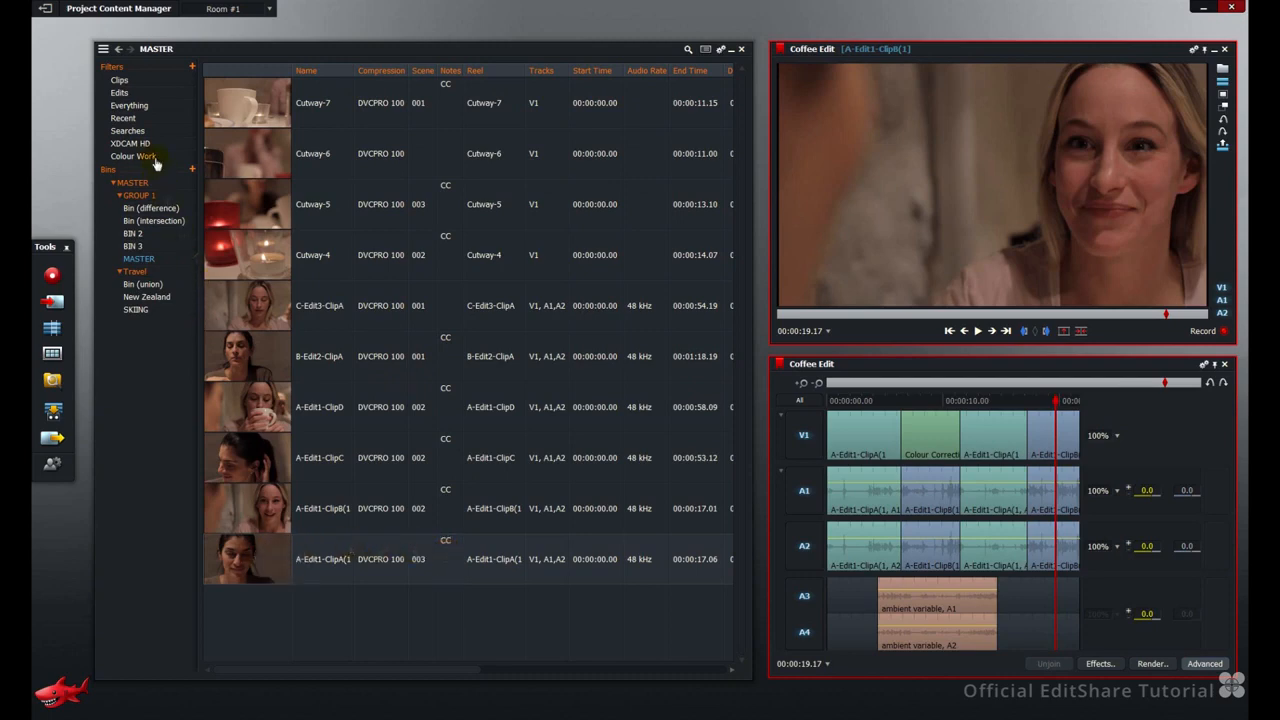
Revisit Colour Work to see it grow to seven clips, then show Searches
{"action": "left_click", "coordinate": [132, 156]}
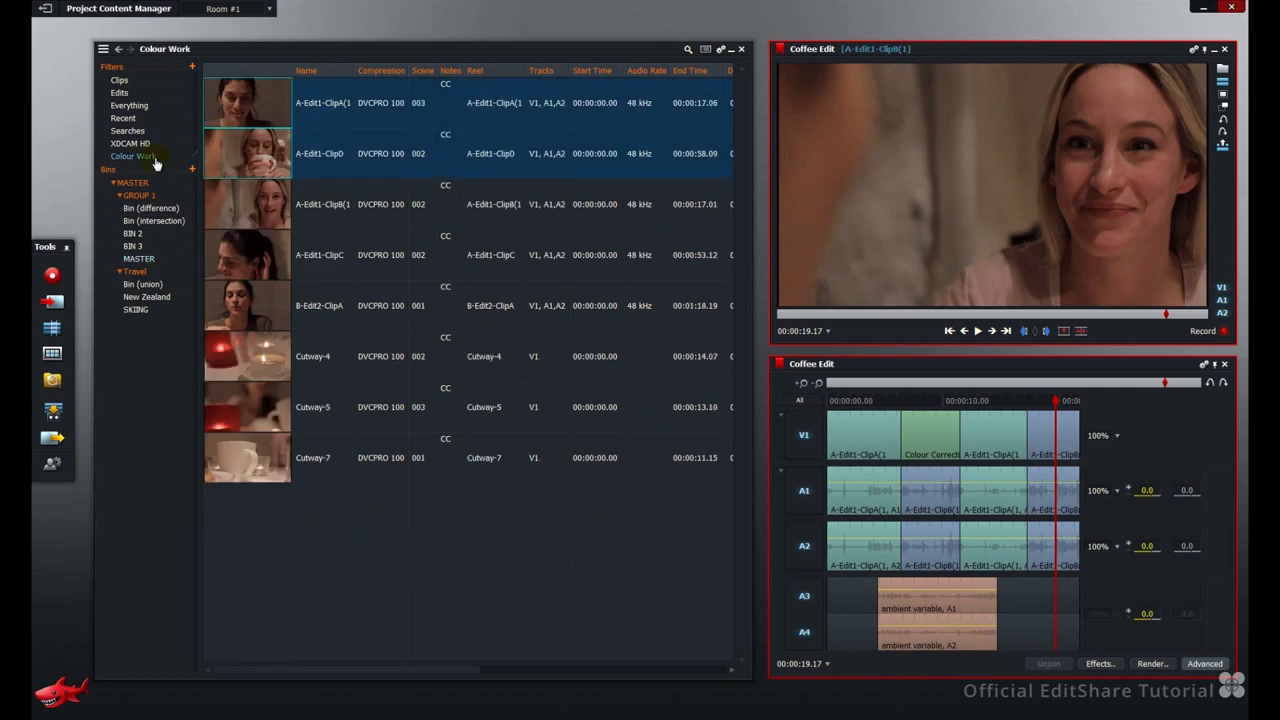
{"action": "mouse_move", "coordinate": [464, 88]}
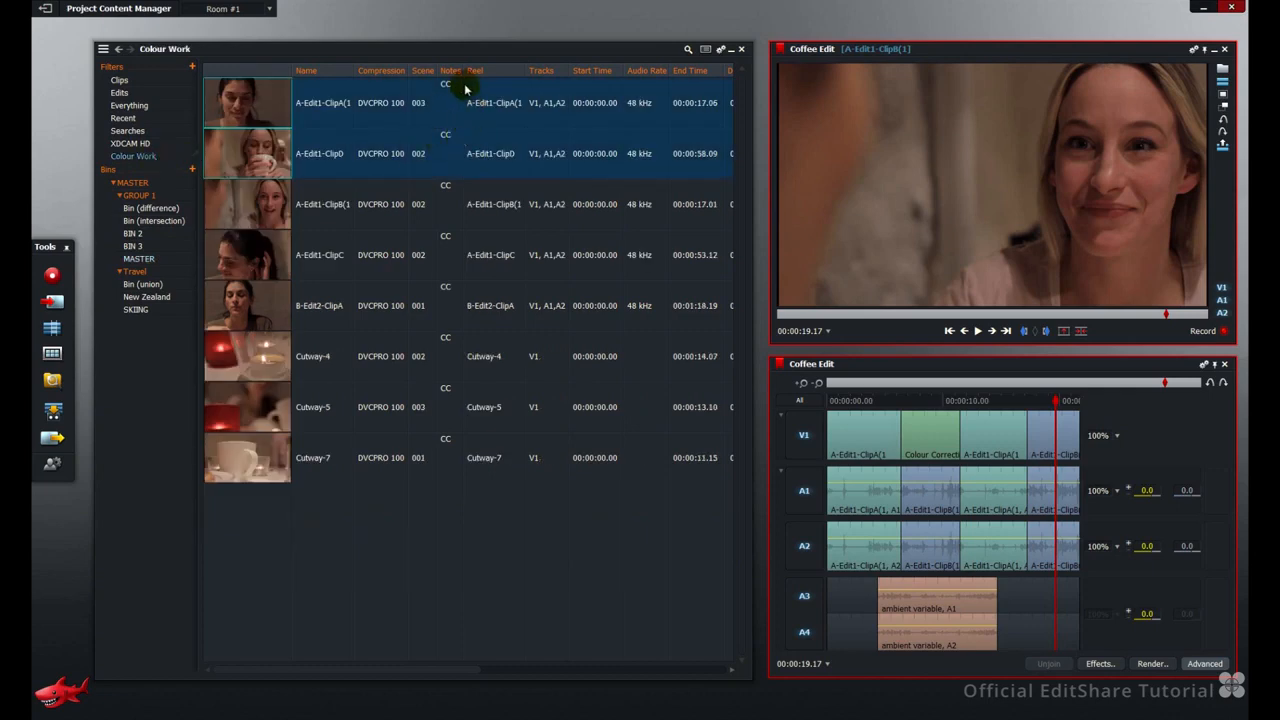
{"action": "mouse_move", "coordinate": [466, 140]}
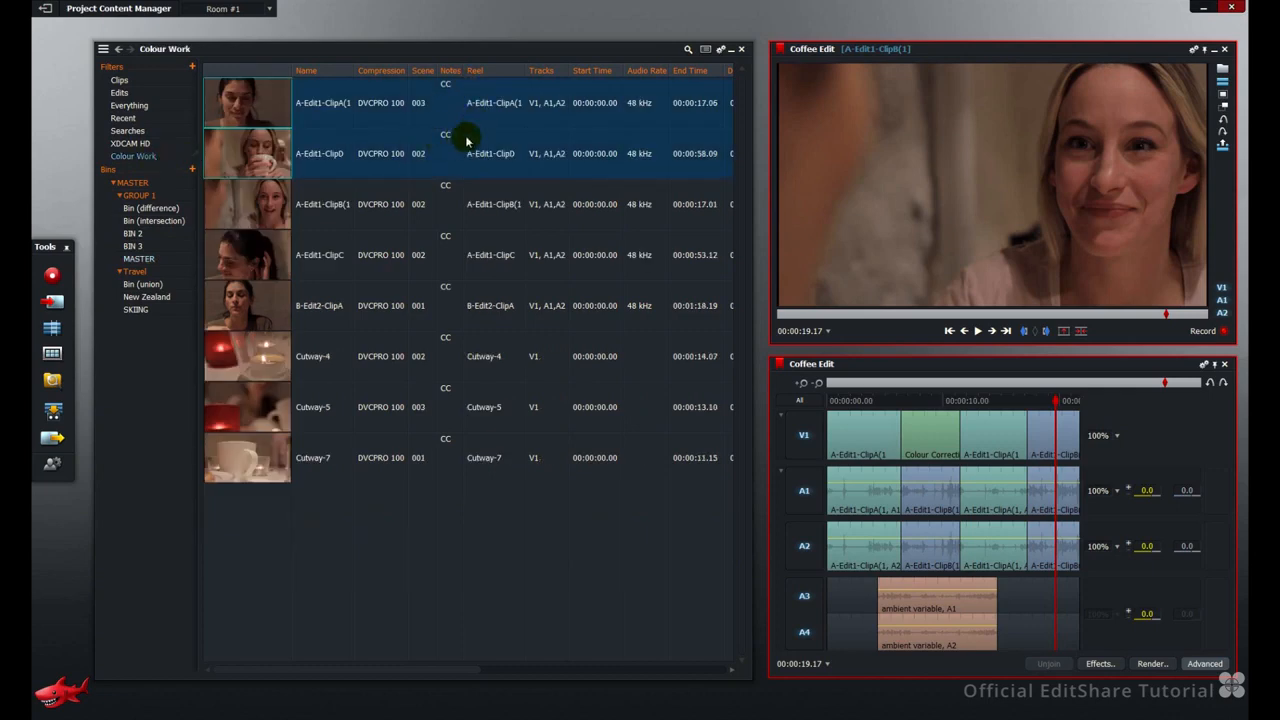
{"action": "left_click", "coordinate": [128, 144]}
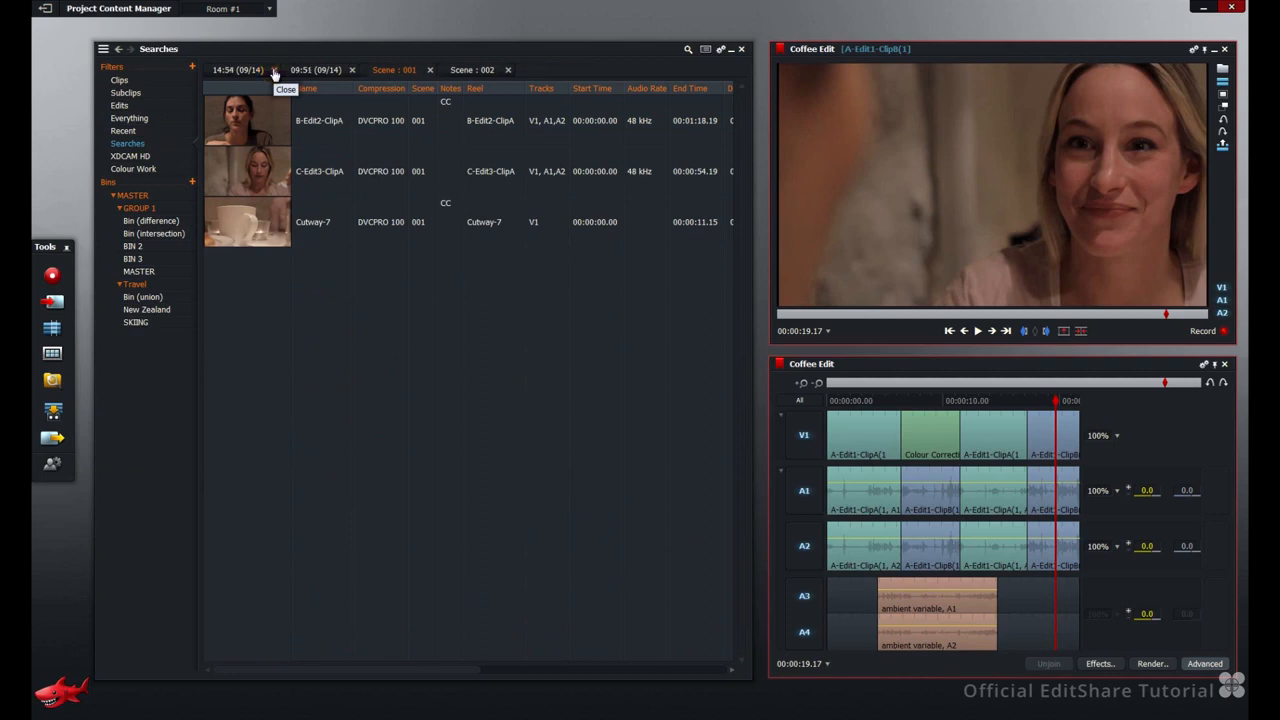
Close the two timestamped search tabs and show the Scene : 001 results
{"action": "left_click", "coordinate": [274, 70]}
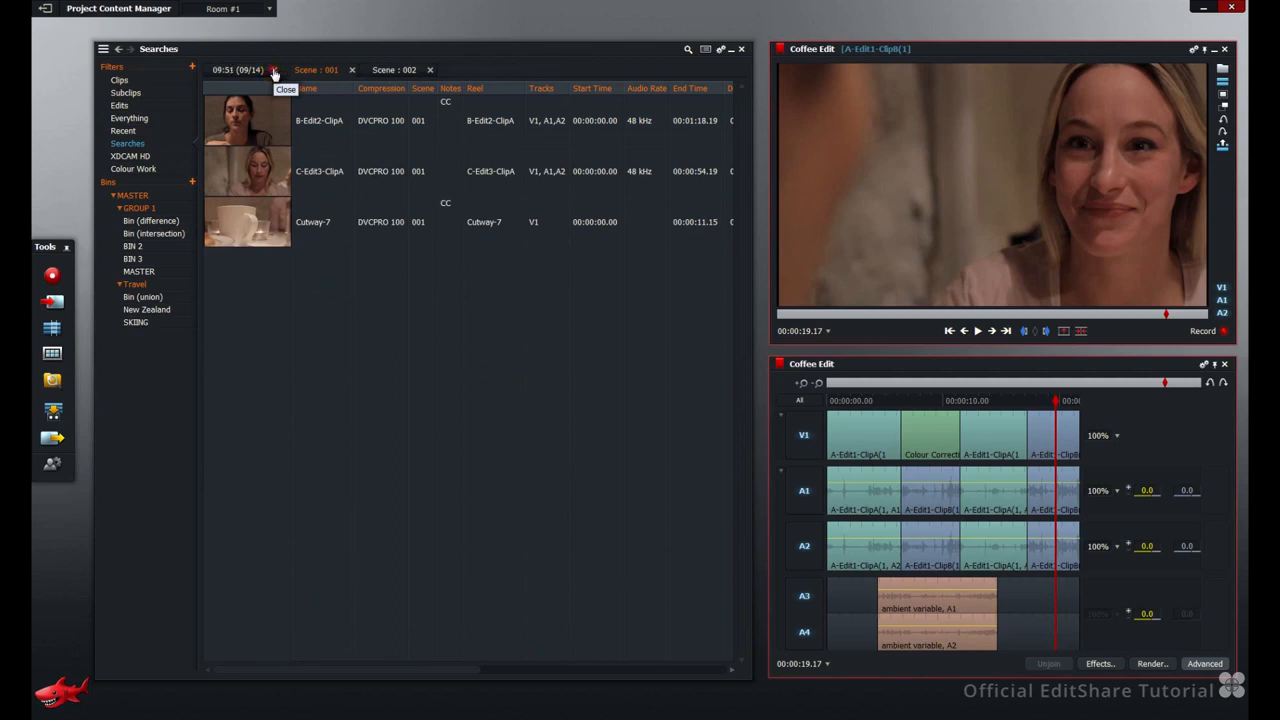
{"action": "left_click", "coordinate": [276, 68]}
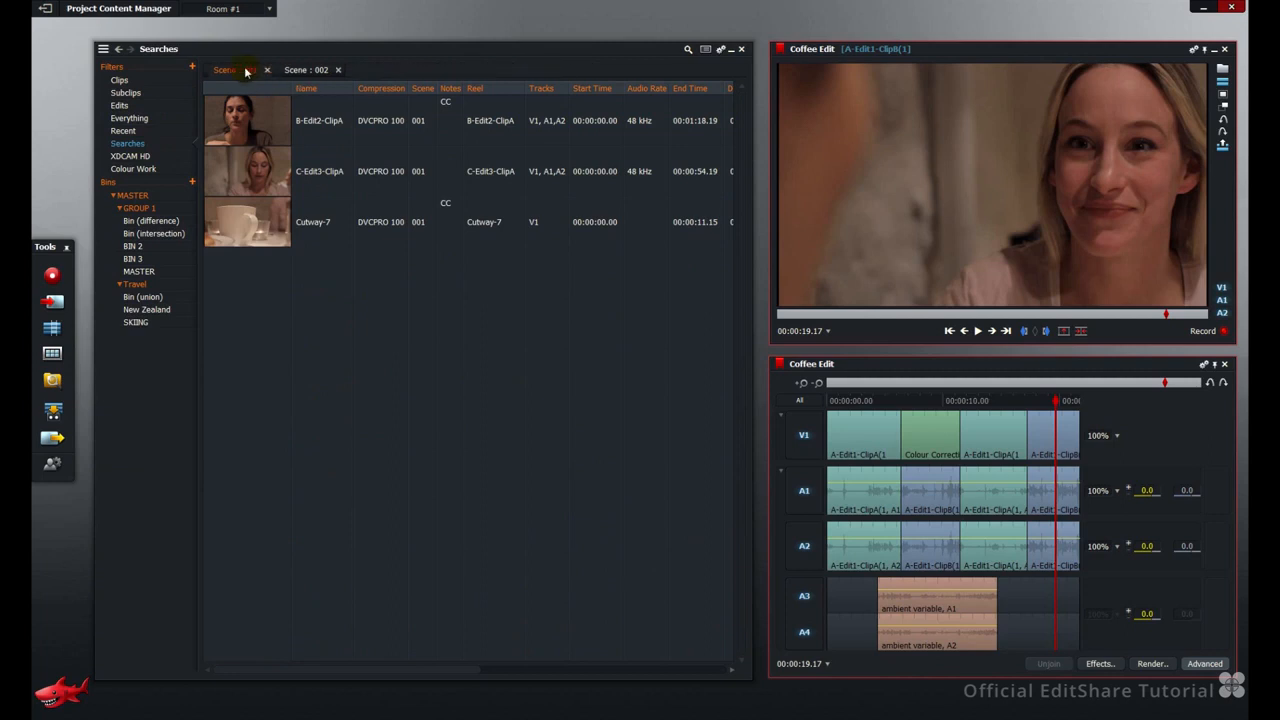
{"action": "left_click", "coordinate": [232, 68]}
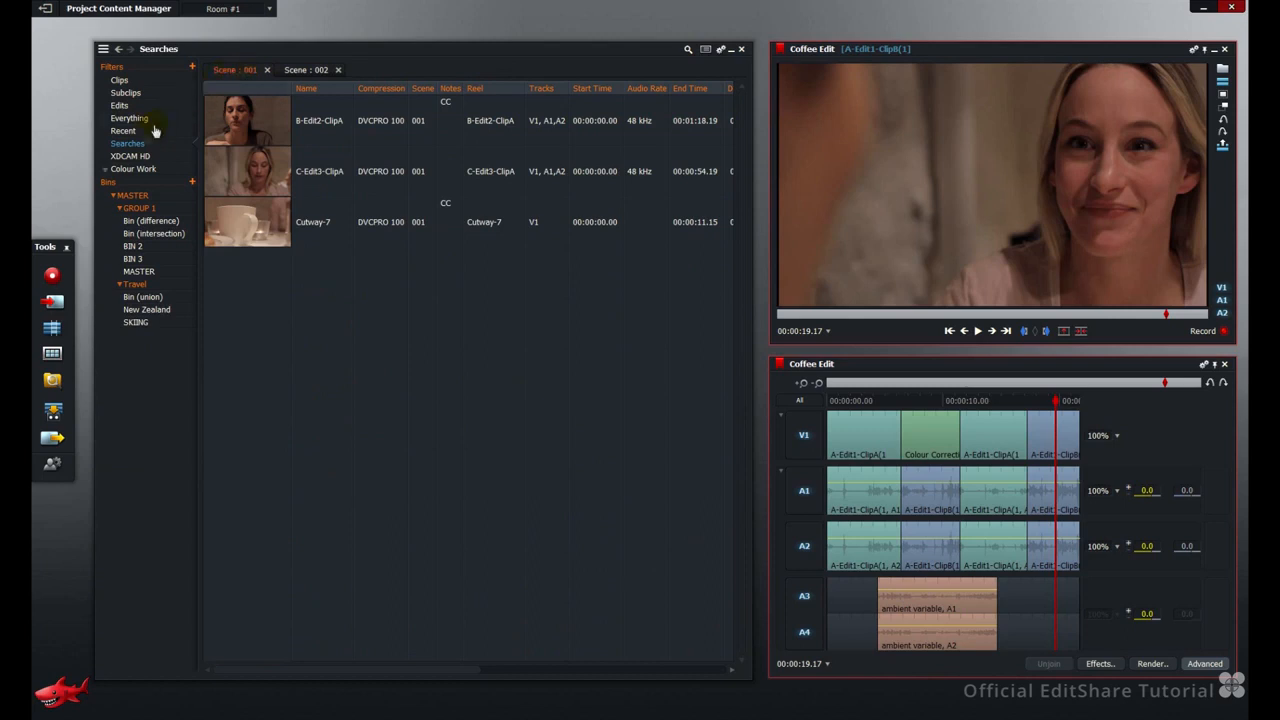
Create a filter named Scene : 001 from the current search results
{"action": "right_click", "coordinate": [124, 132]}
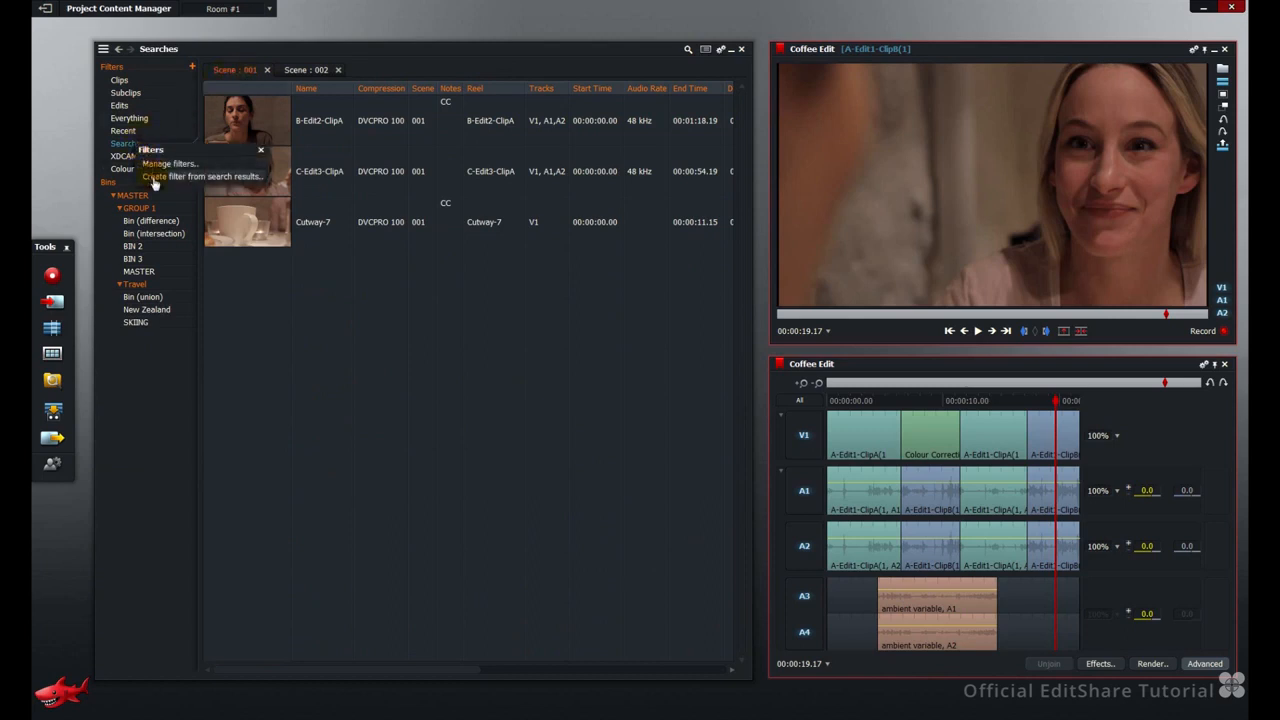
{"action": "left_click", "coordinate": [202, 176]}
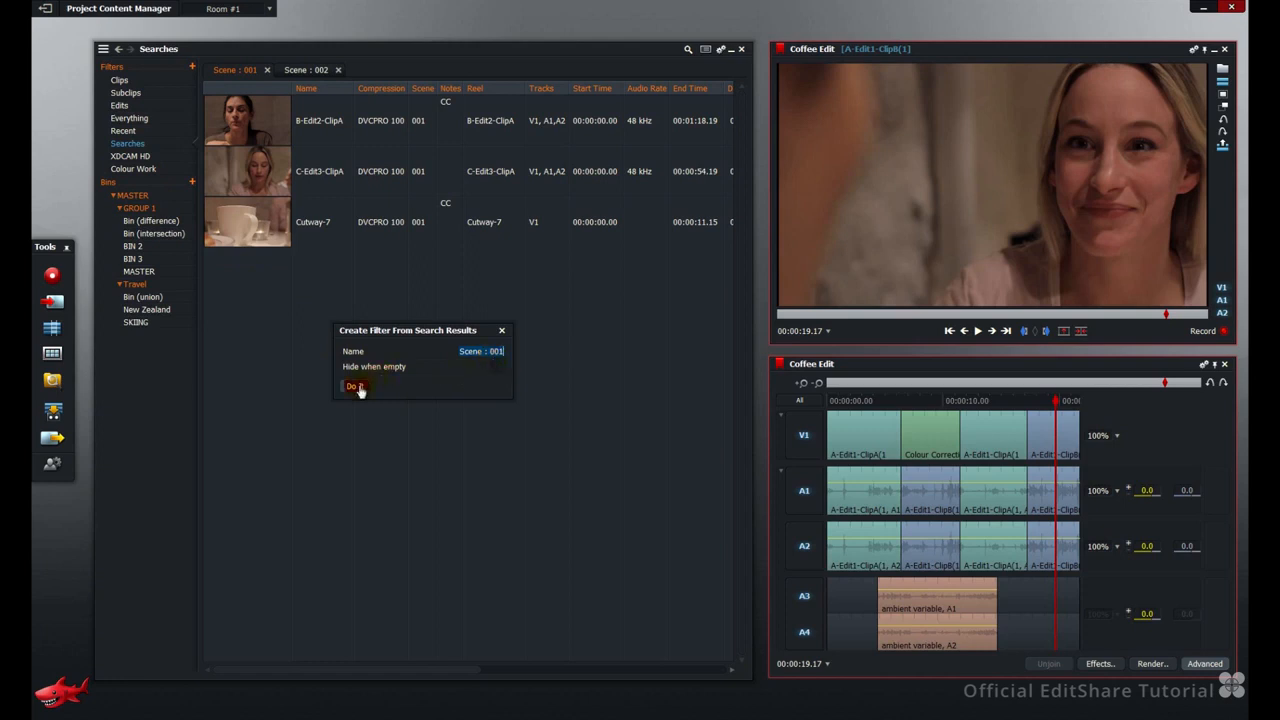
{"action": "left_click", "coordinate": [356, 386]}
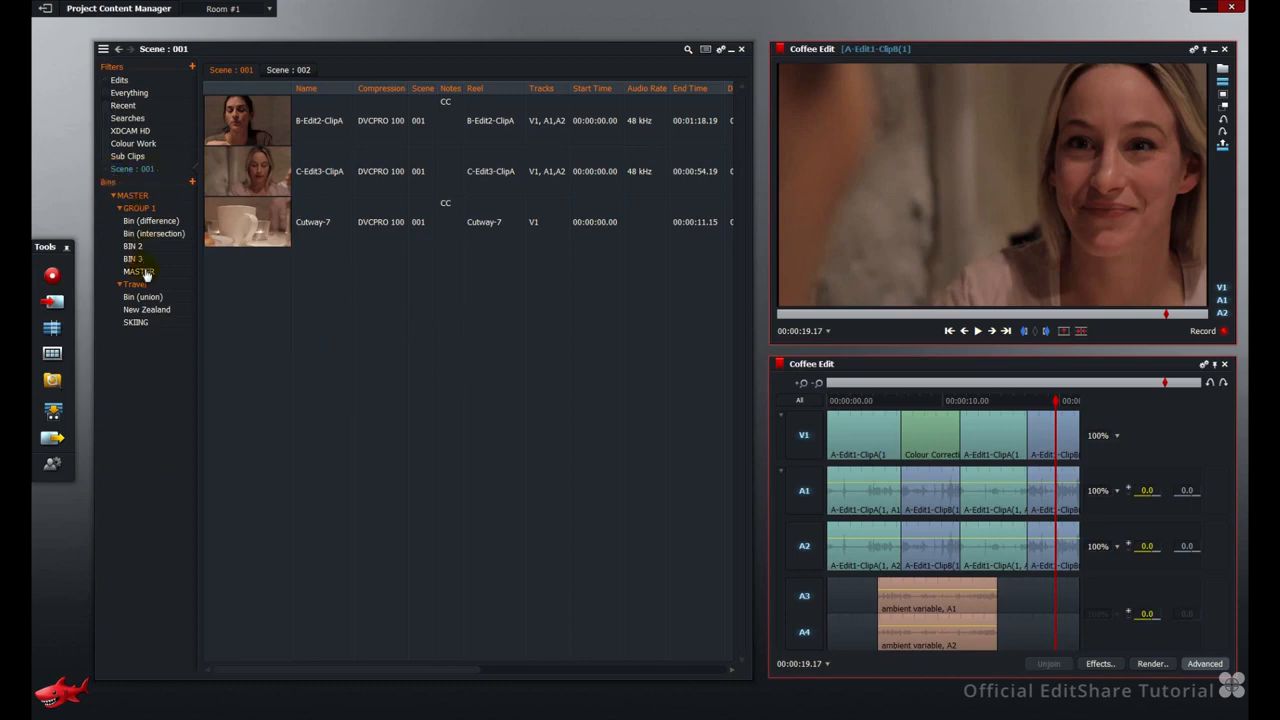
Revisit Scene : 001 via the MASTER bin to see Cutaway-6 added, then view Sub Clips
{"action": "left_click", "coordinate": [136, 272]}
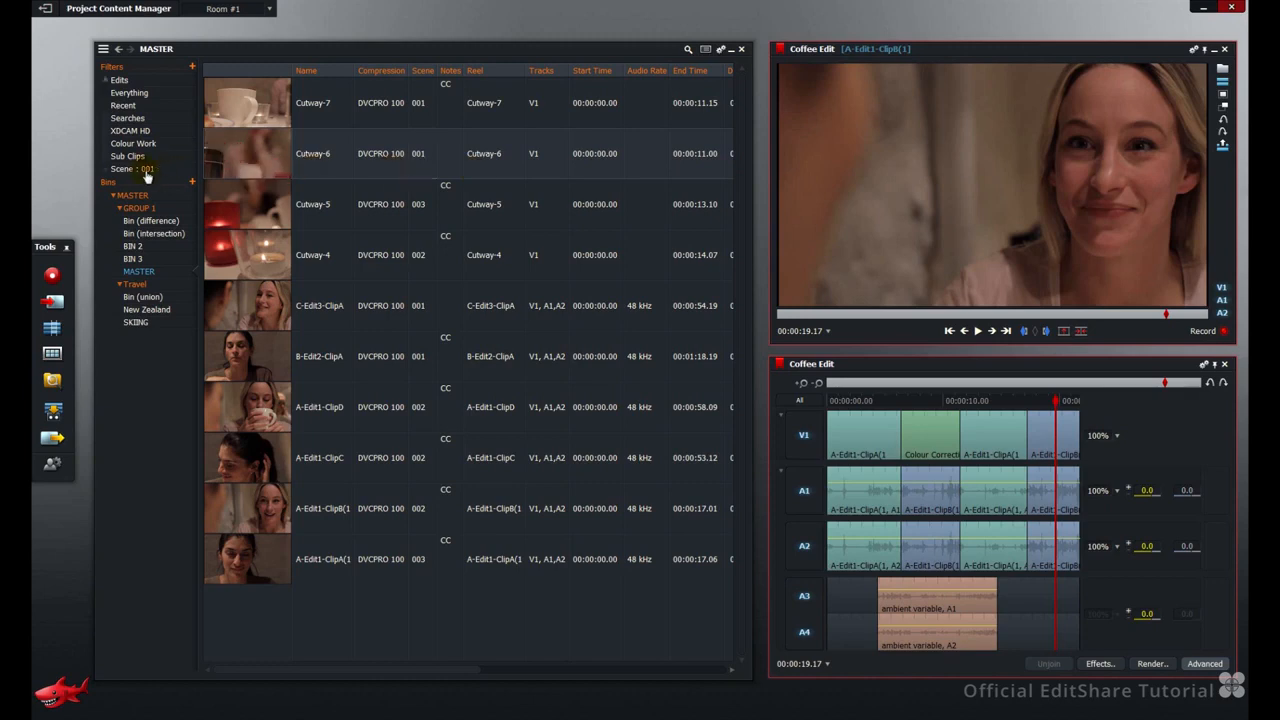
{"action": "left_click", "coordinate": [132, 168]}
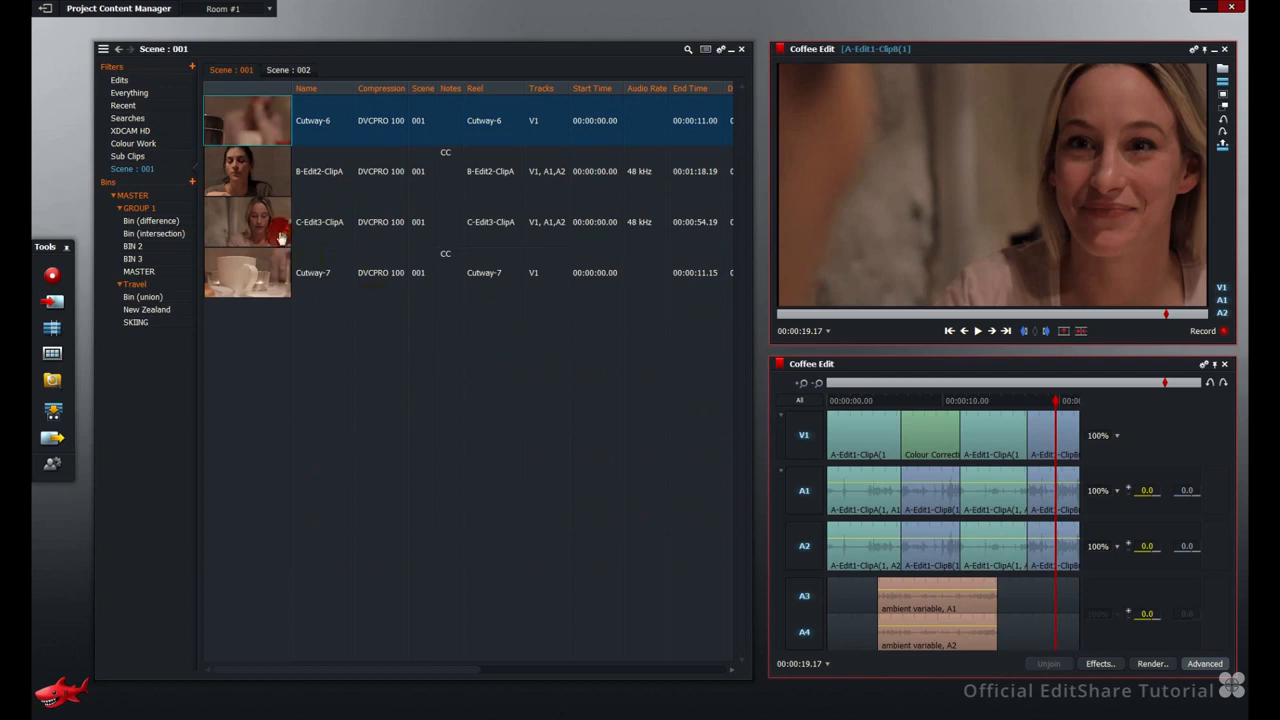
{"action": "mouse_move", "coordinate": [150, 138]}
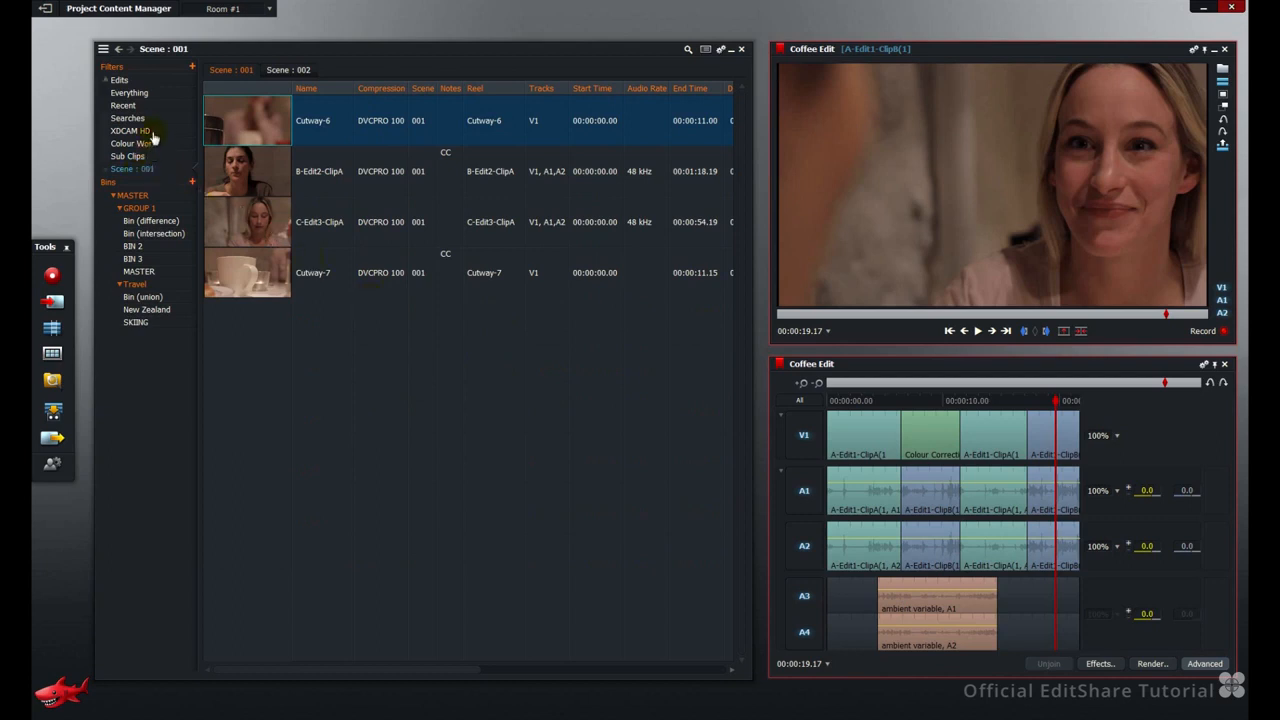
{"action": "left_click", "coordinate": [128, 156]}
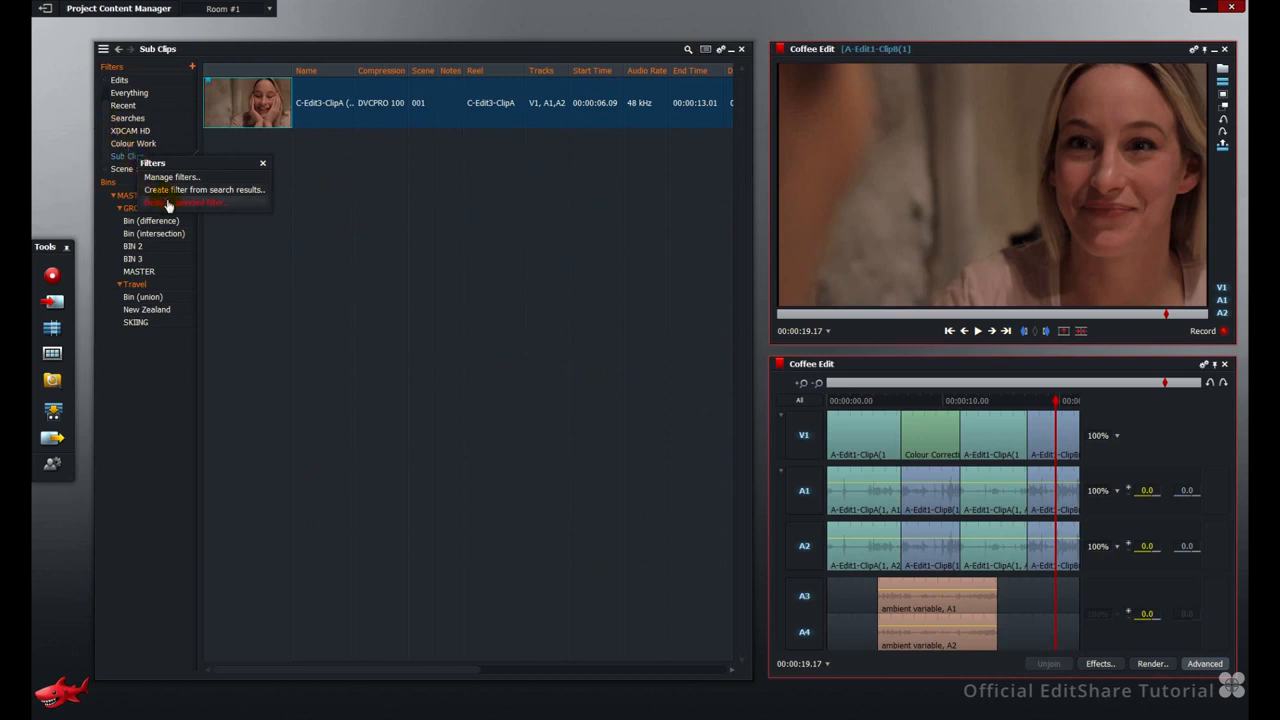
Destroy the Sub Clips filter and confirm its removal
{"action": "left_click", "coordinate": [182, 200]}
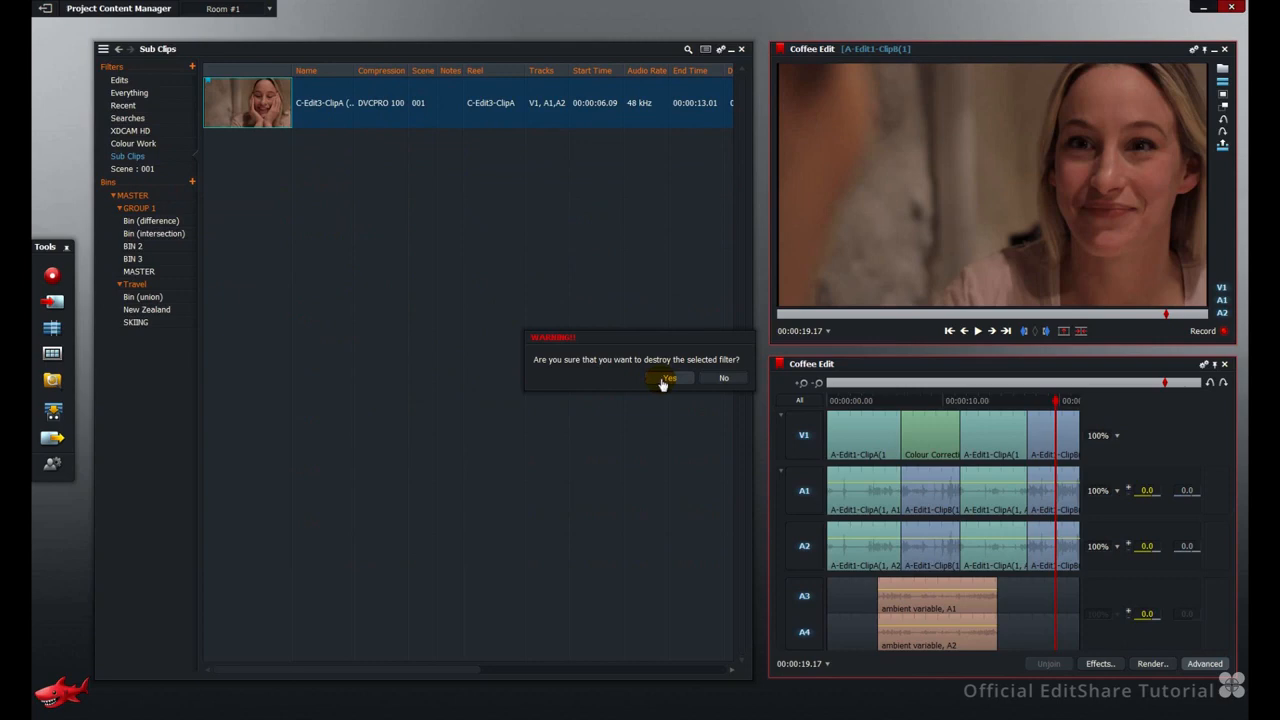
{"action": "left_click", "coordinate": [668, 378]}
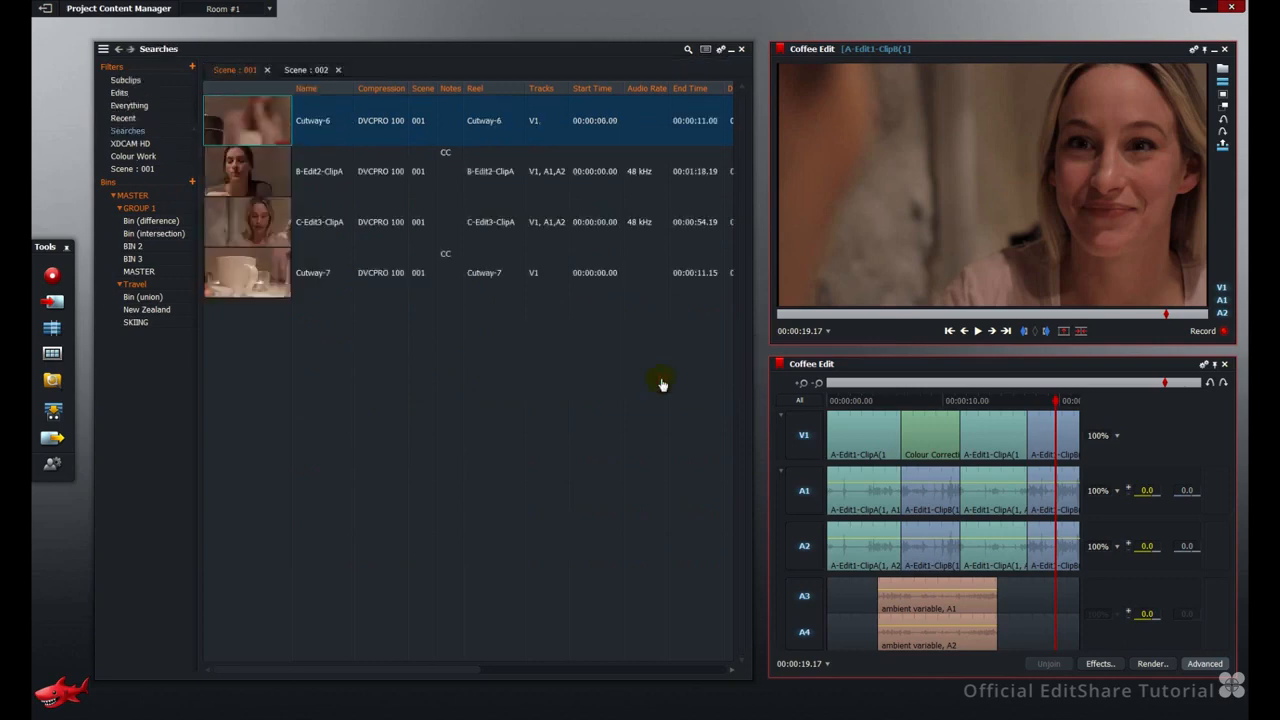